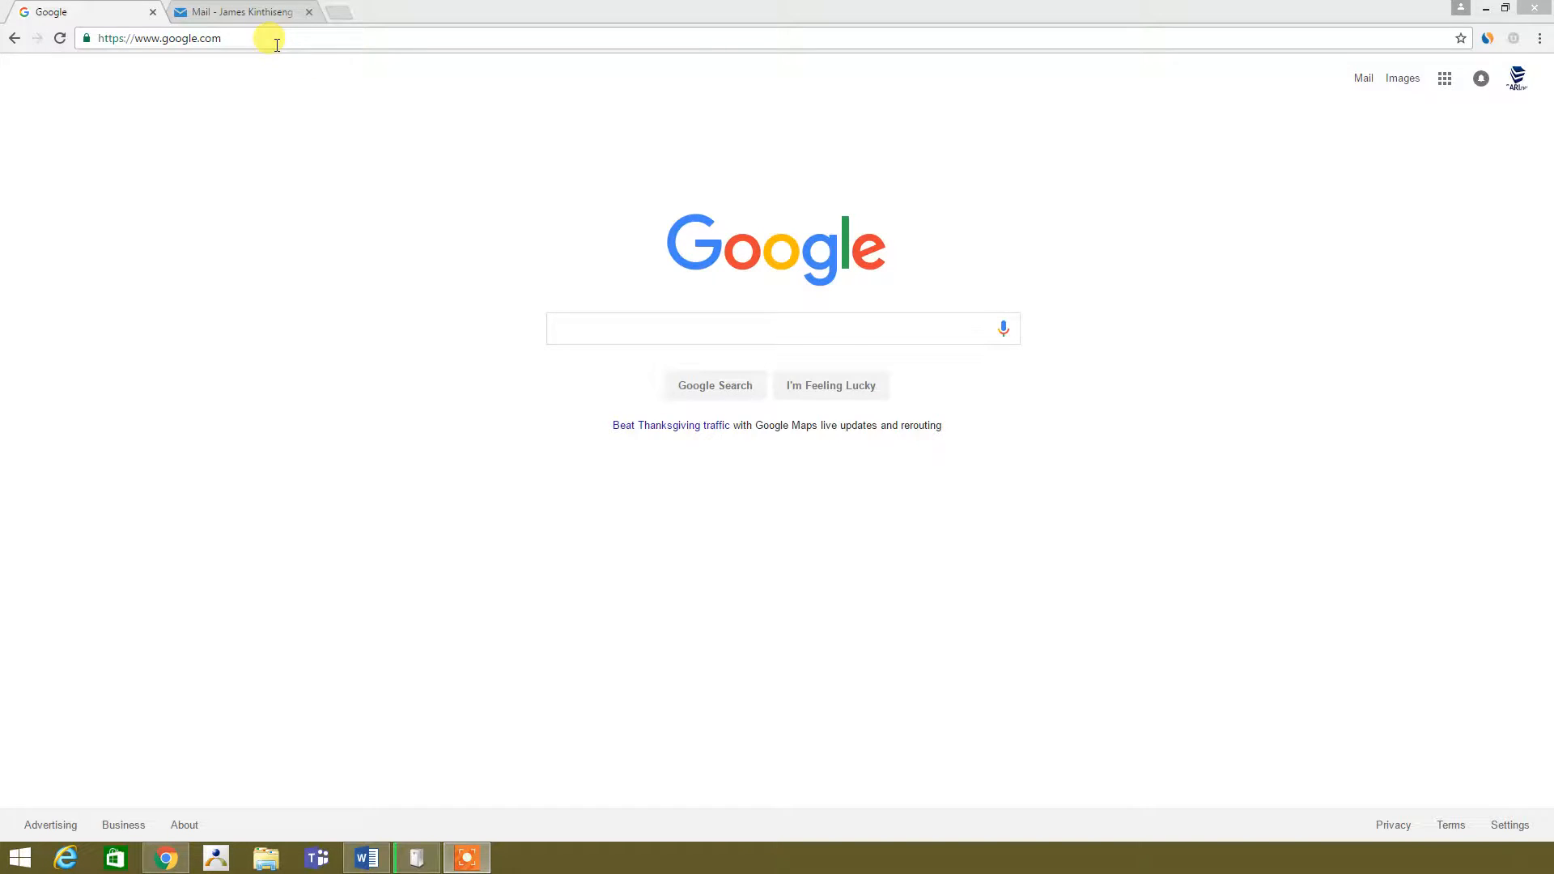
left_click(163, 37)
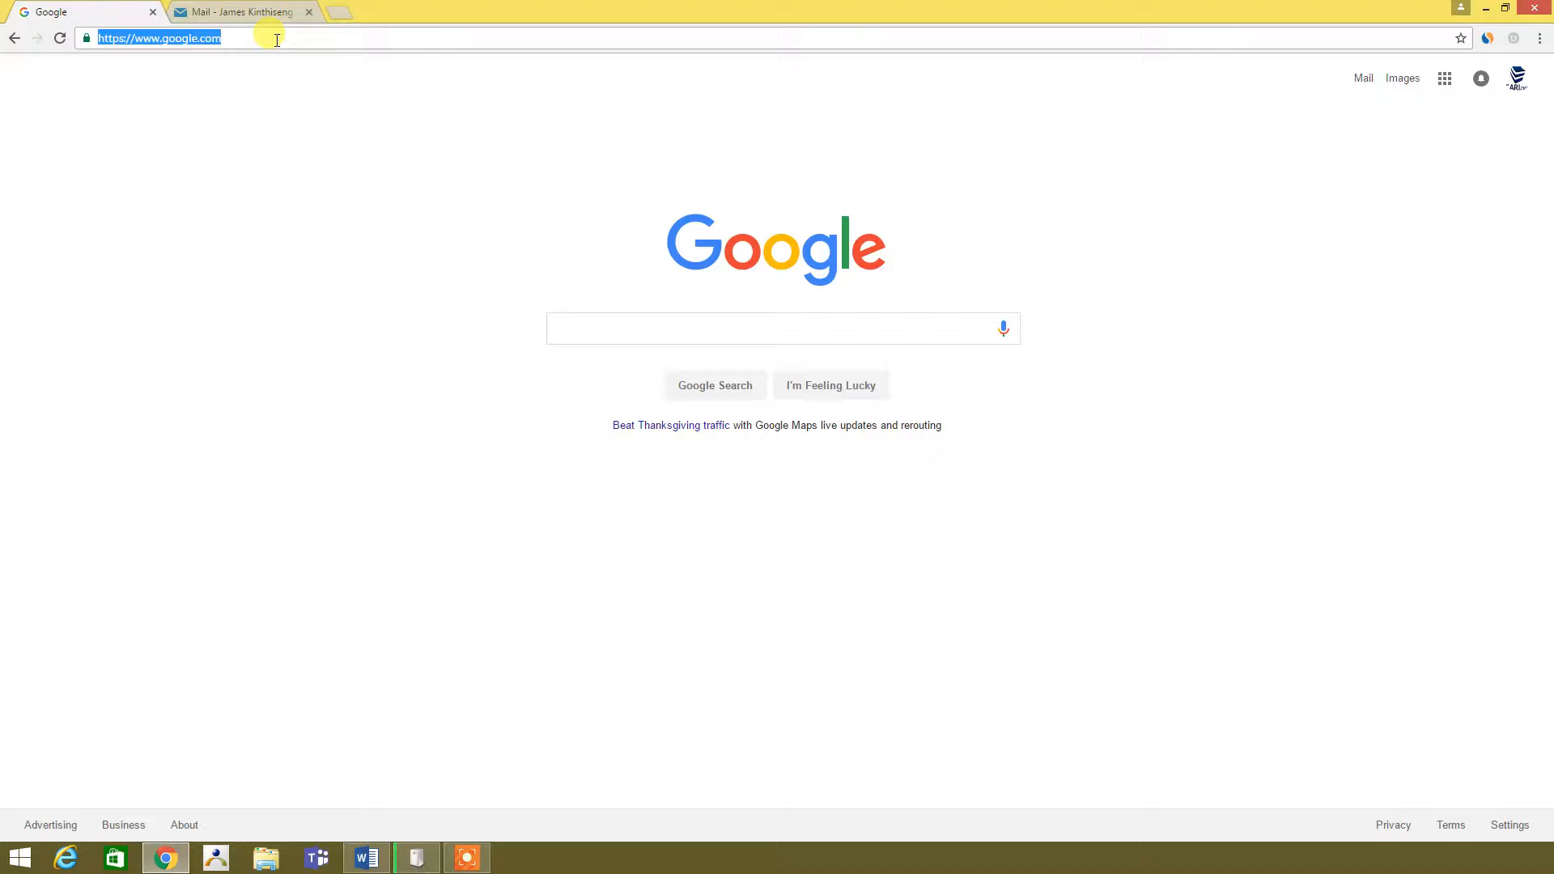
type("https://app.cdbi.us/RDWeb/Pages/en-US/login.aspx?ReturnUrl=/RDWeb/Pages/en-US/Default")
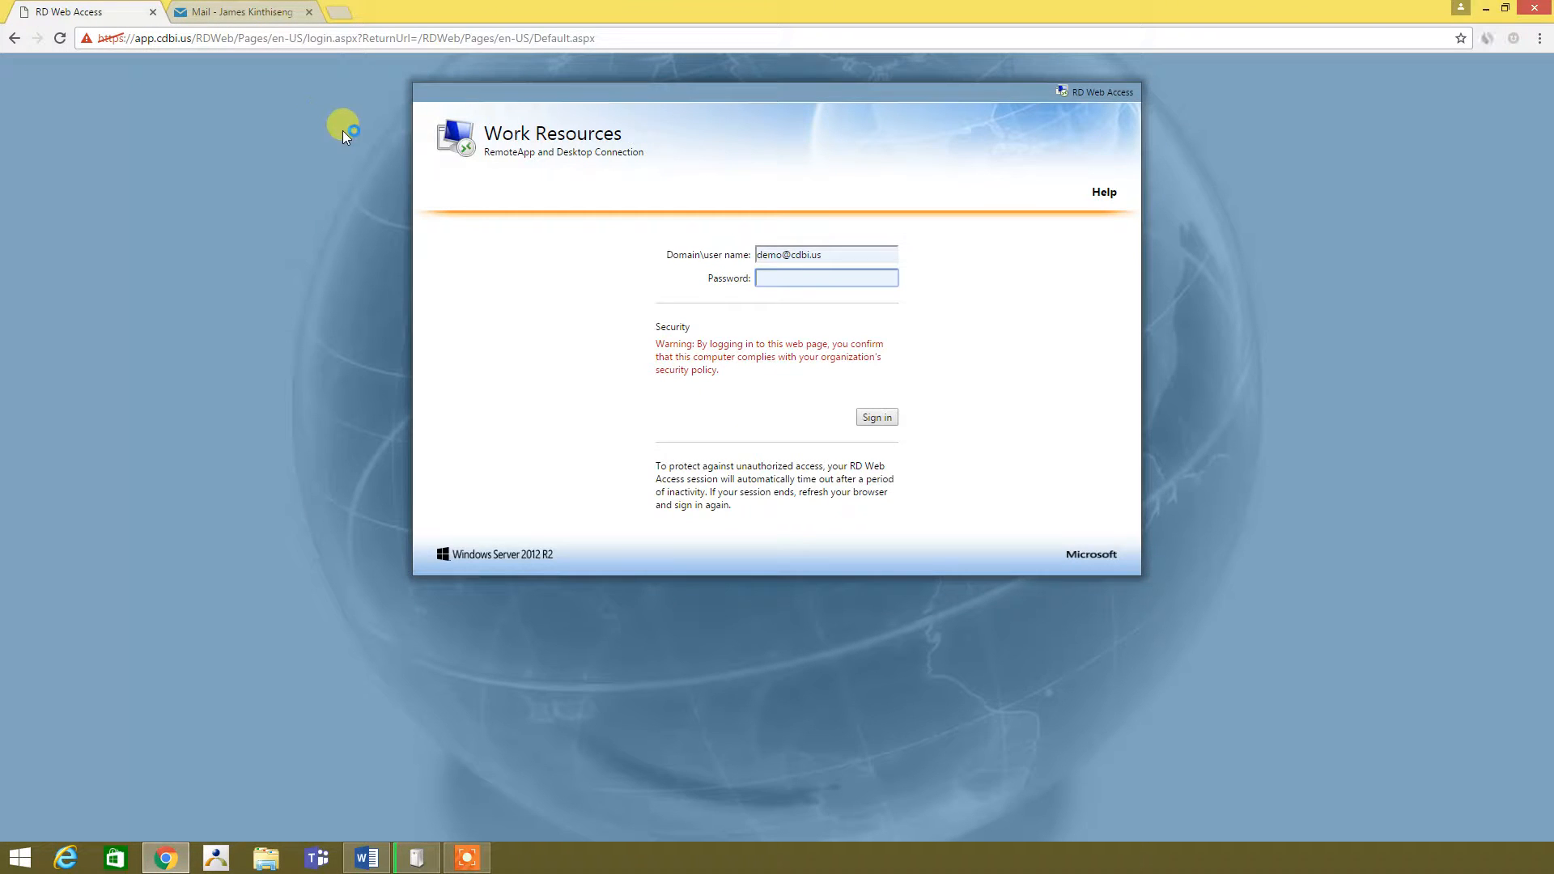
mouse_move(607, 231)
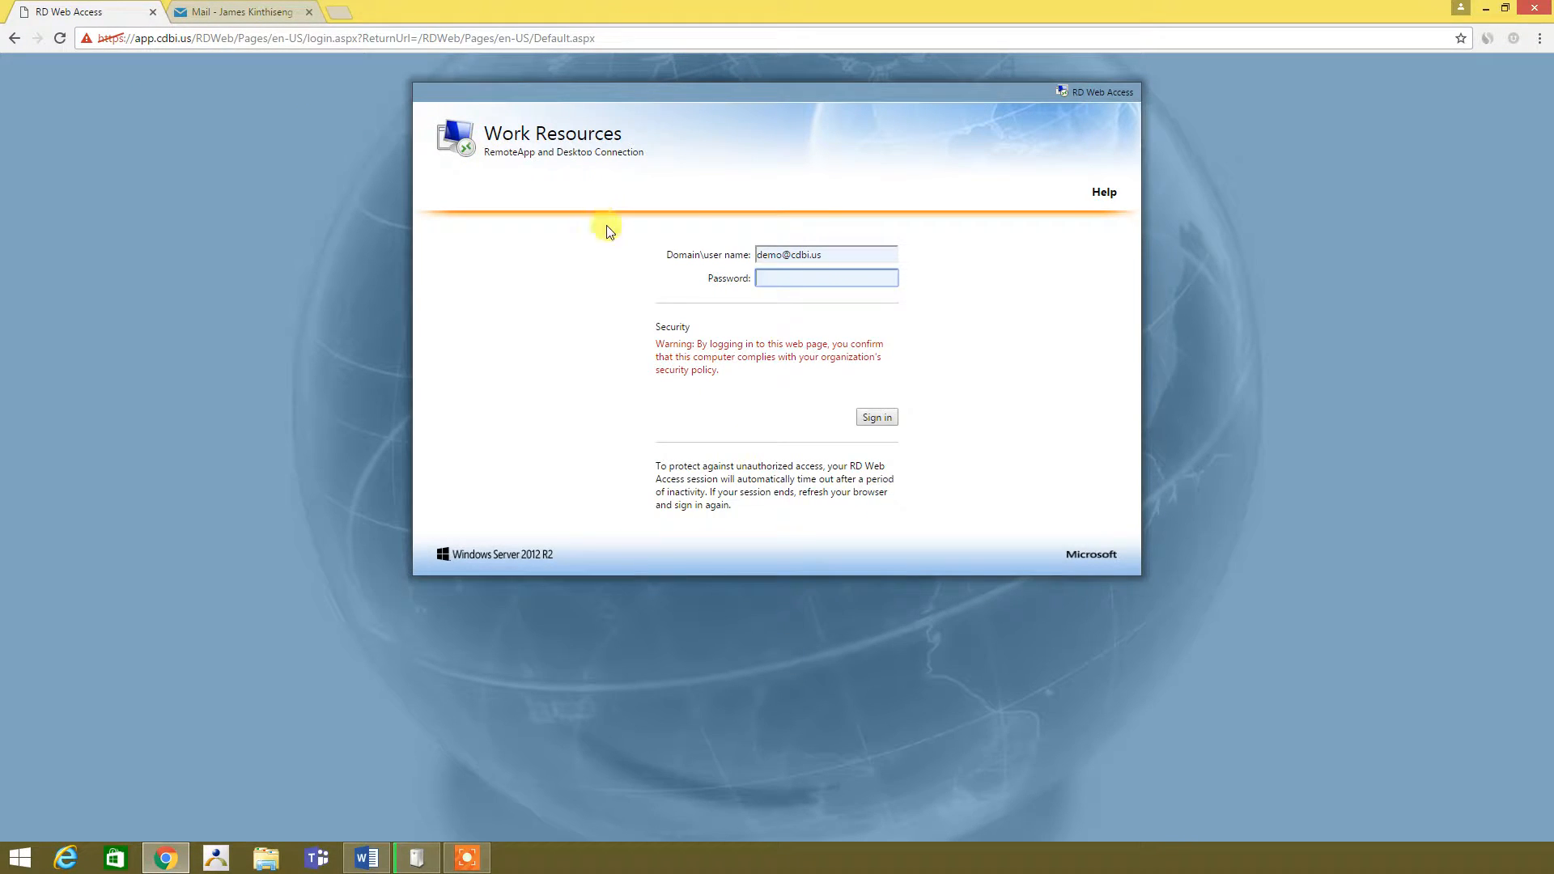
mouse_move(1374, 302)
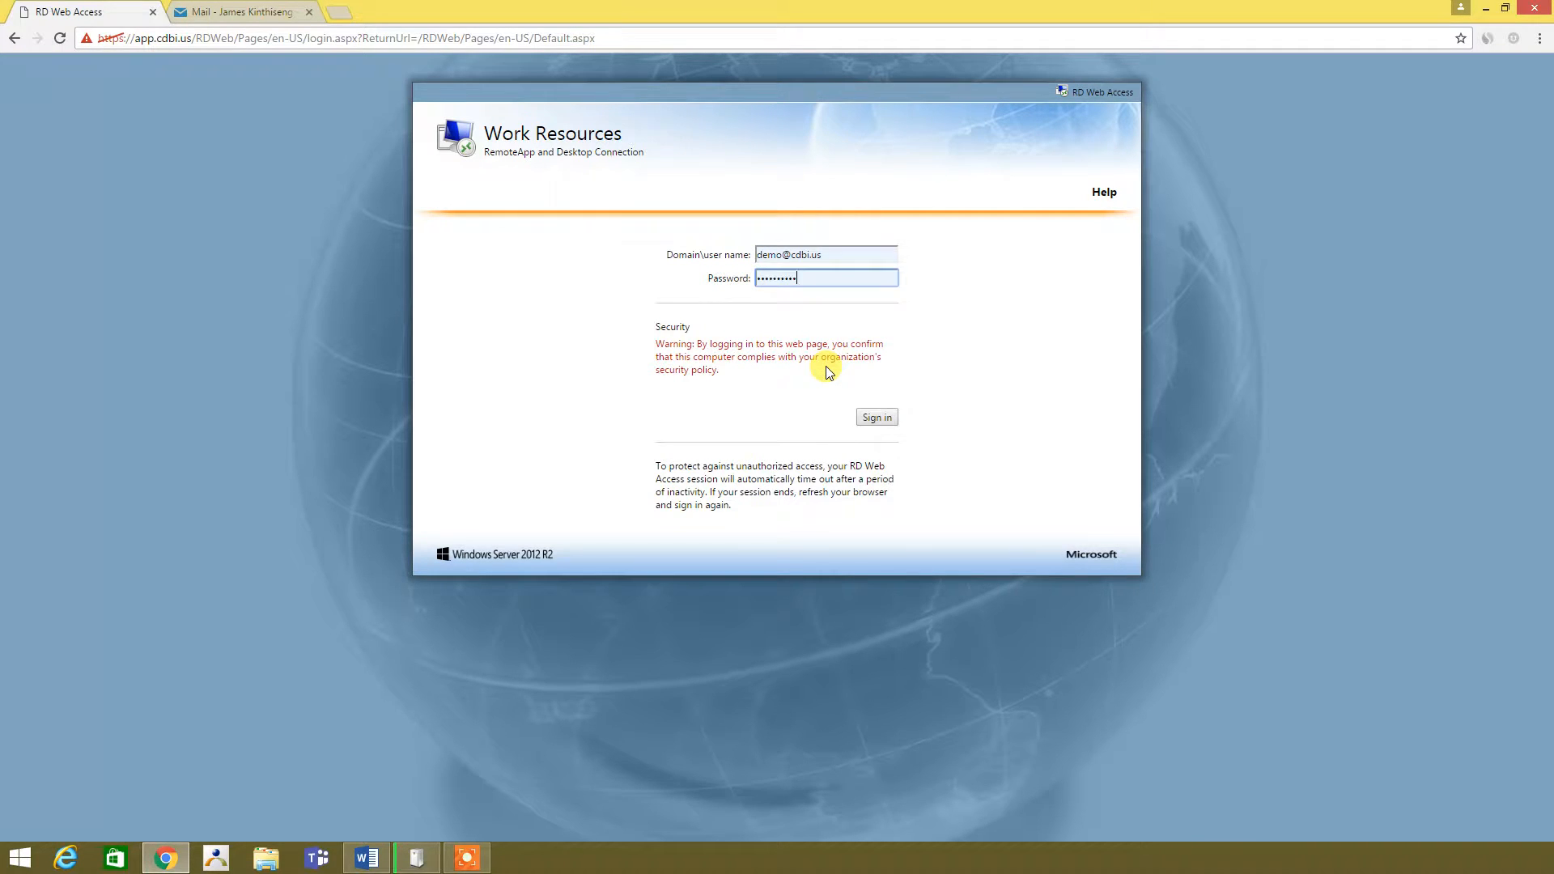
Sign in to Work Resources and launch ClientBase so its cpub-CBPlus connection file downloads
left_click(876, 417)
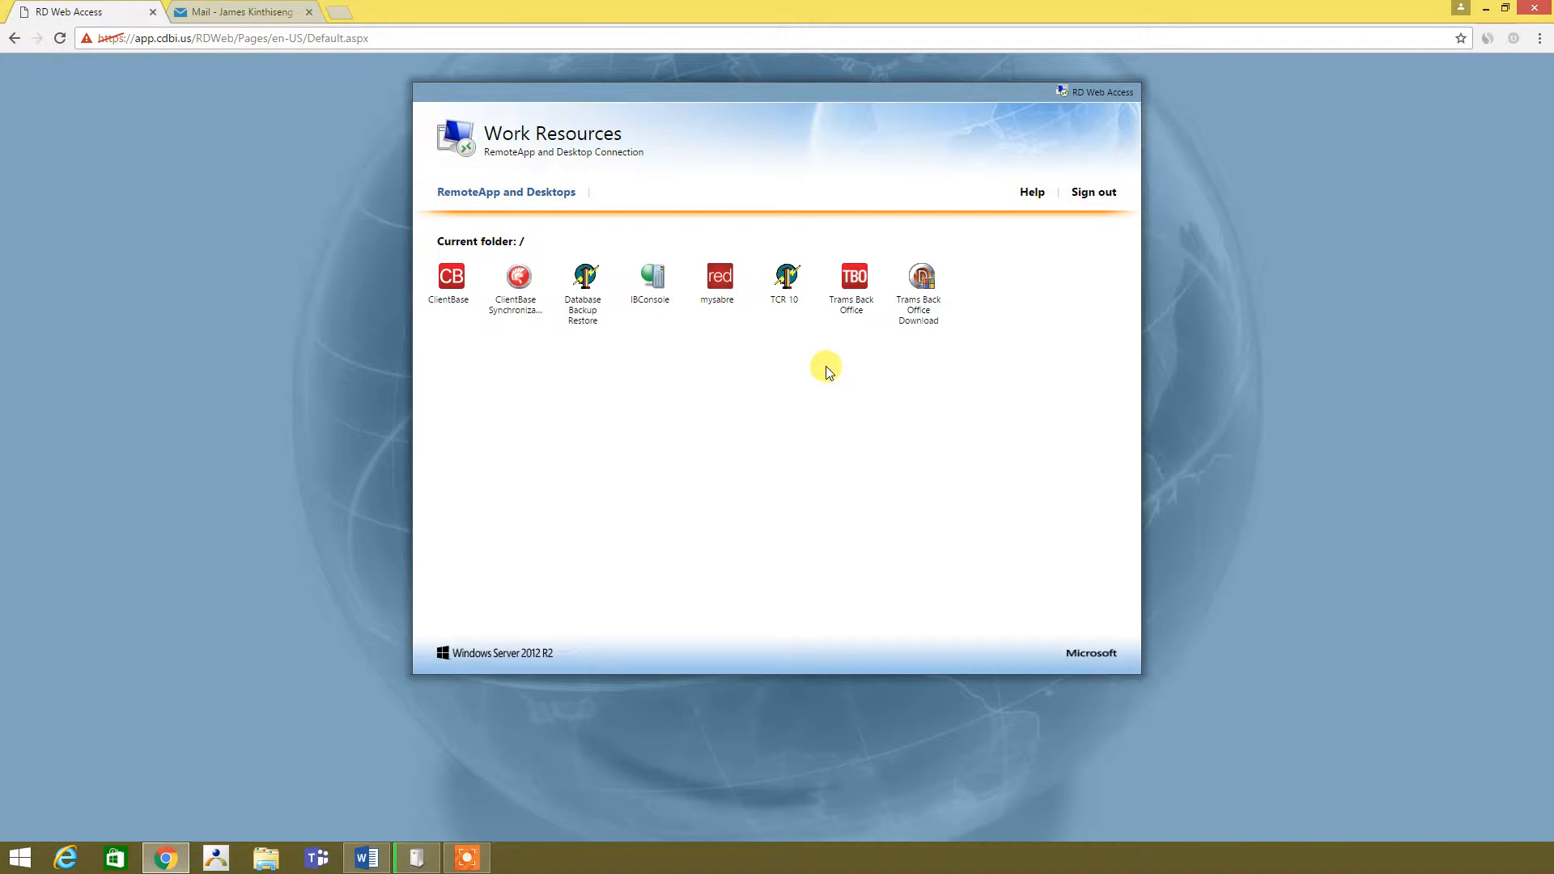
mouse_move(531, 332)
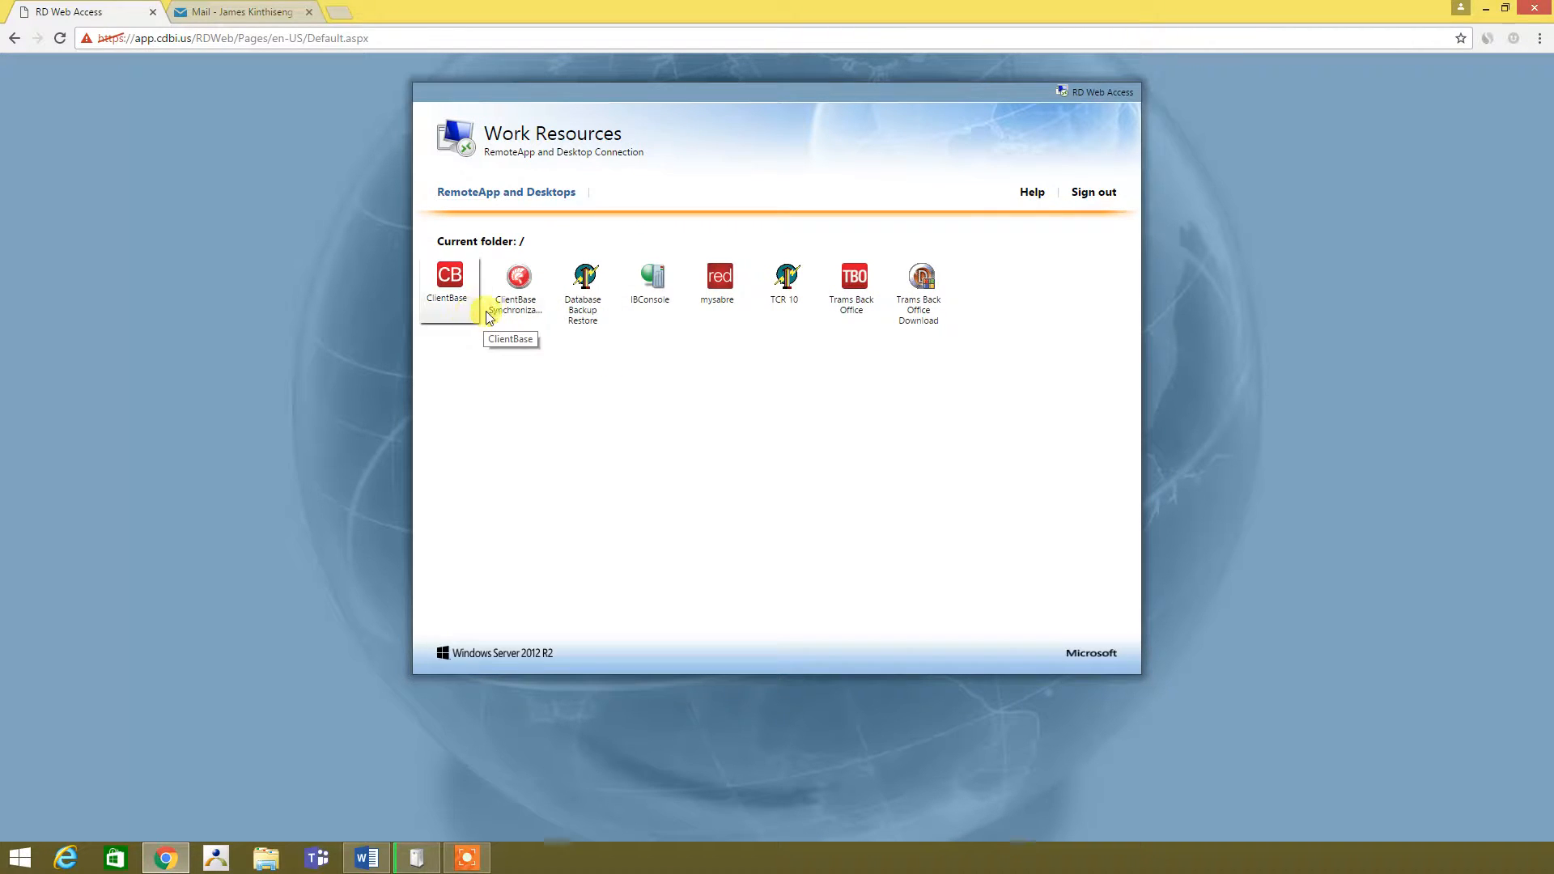
mouse_move(516, 298)
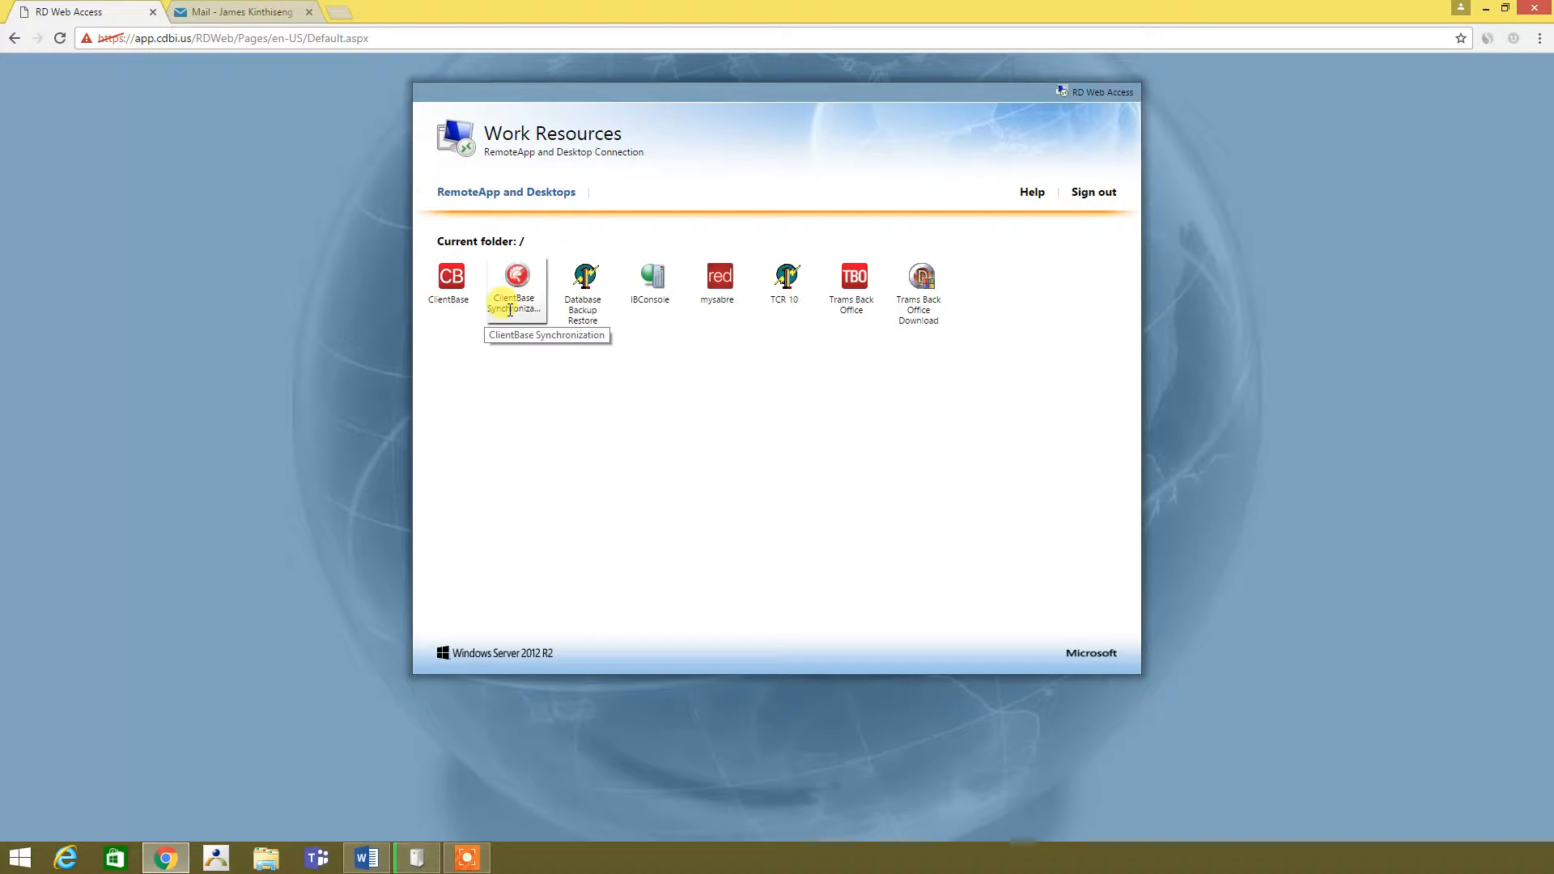
mouse_move(583, 288)
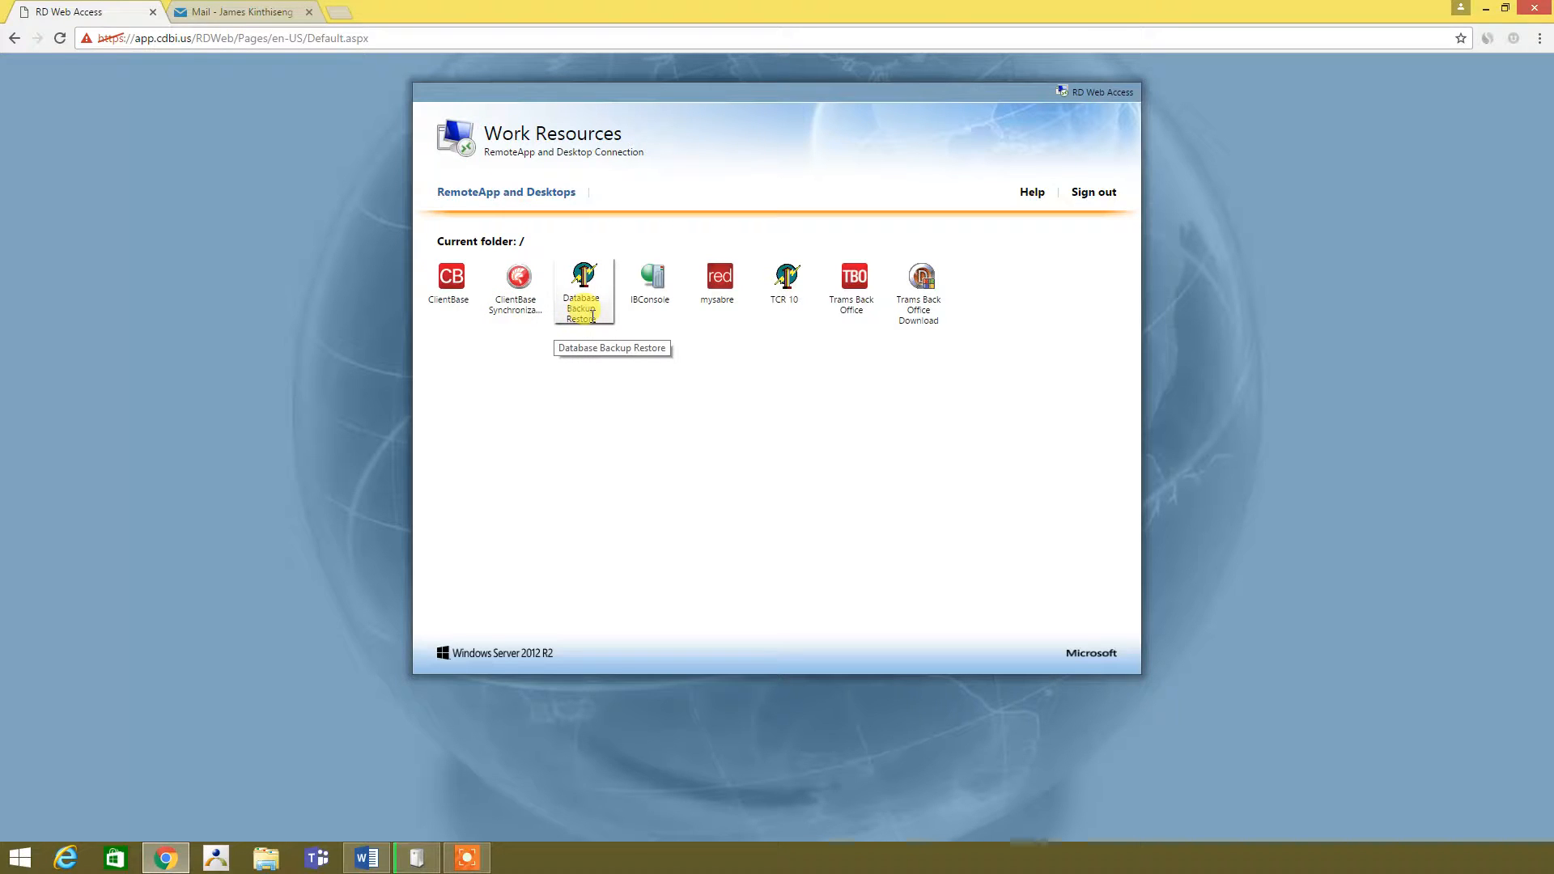
mouse_move(683, 275)
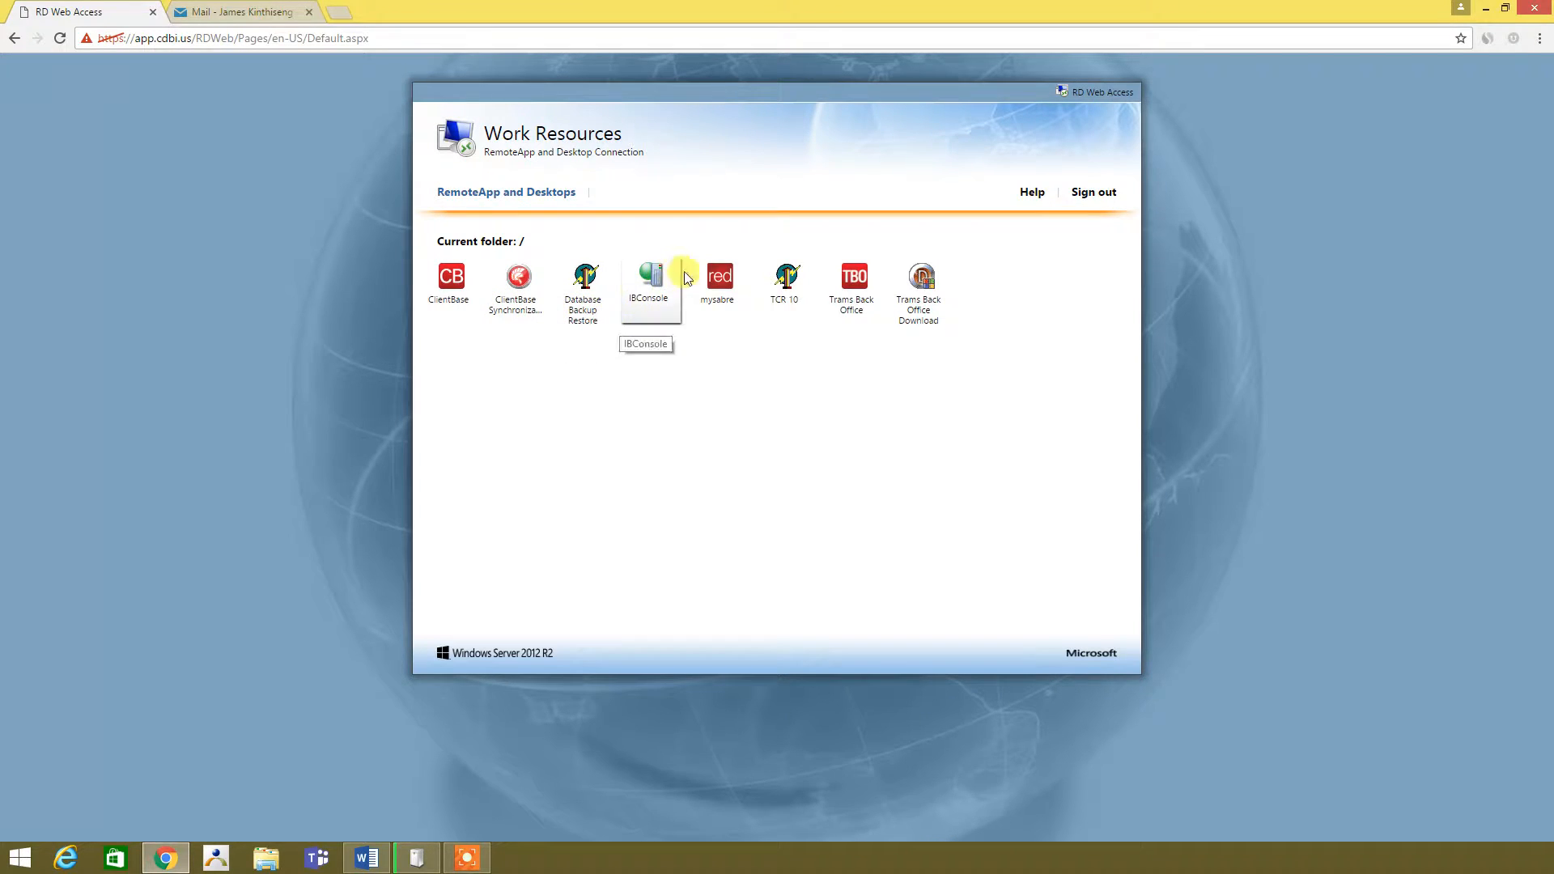
mouse_move(850, 288)
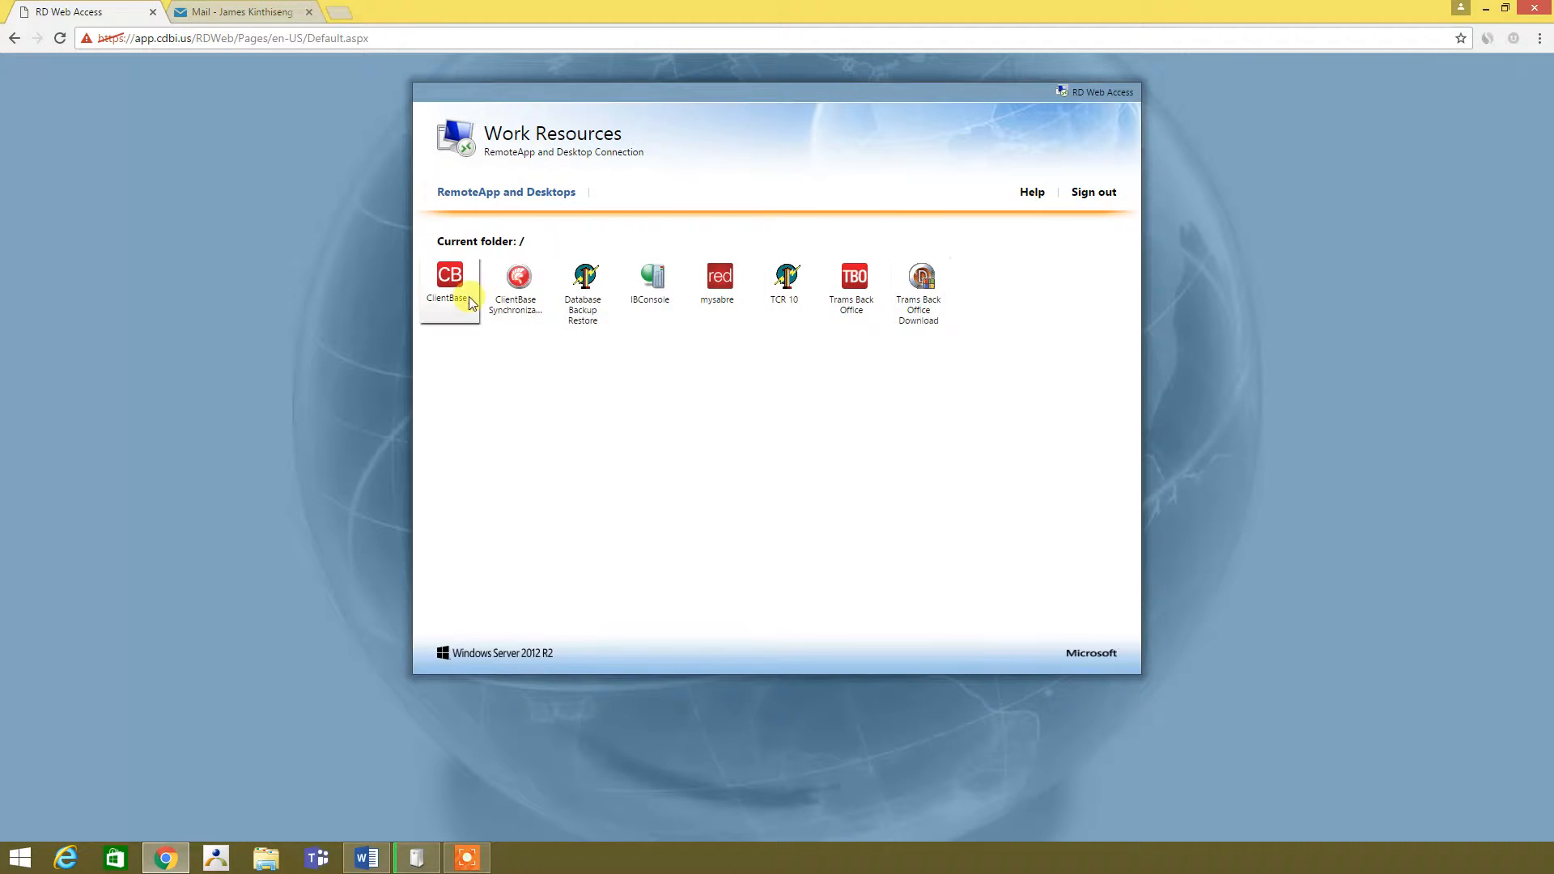
mouse_move(450, 280)
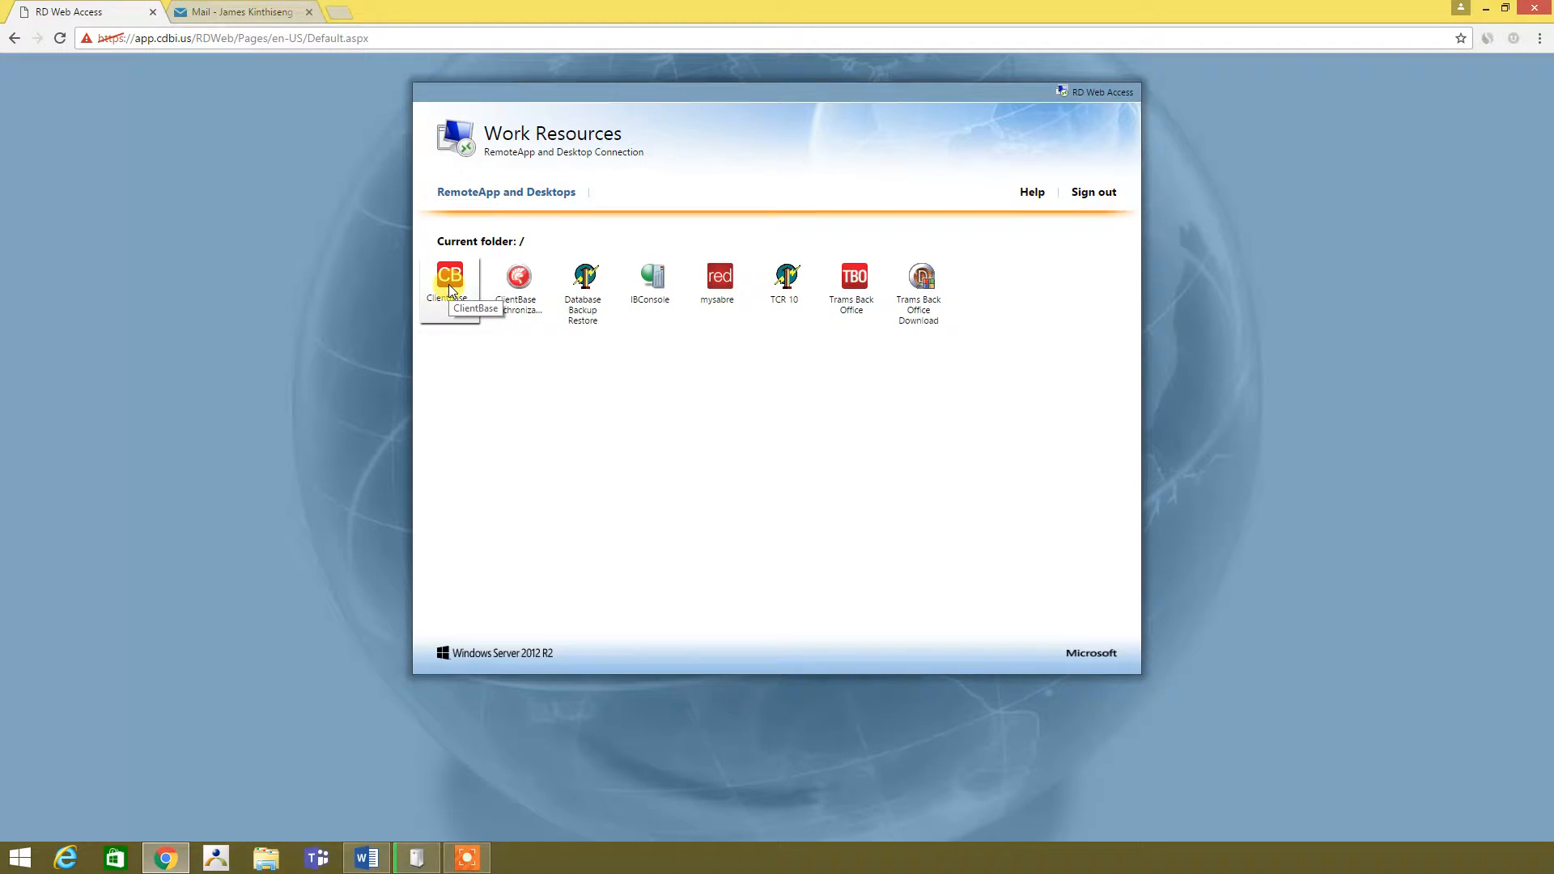
left_click(449, 280)
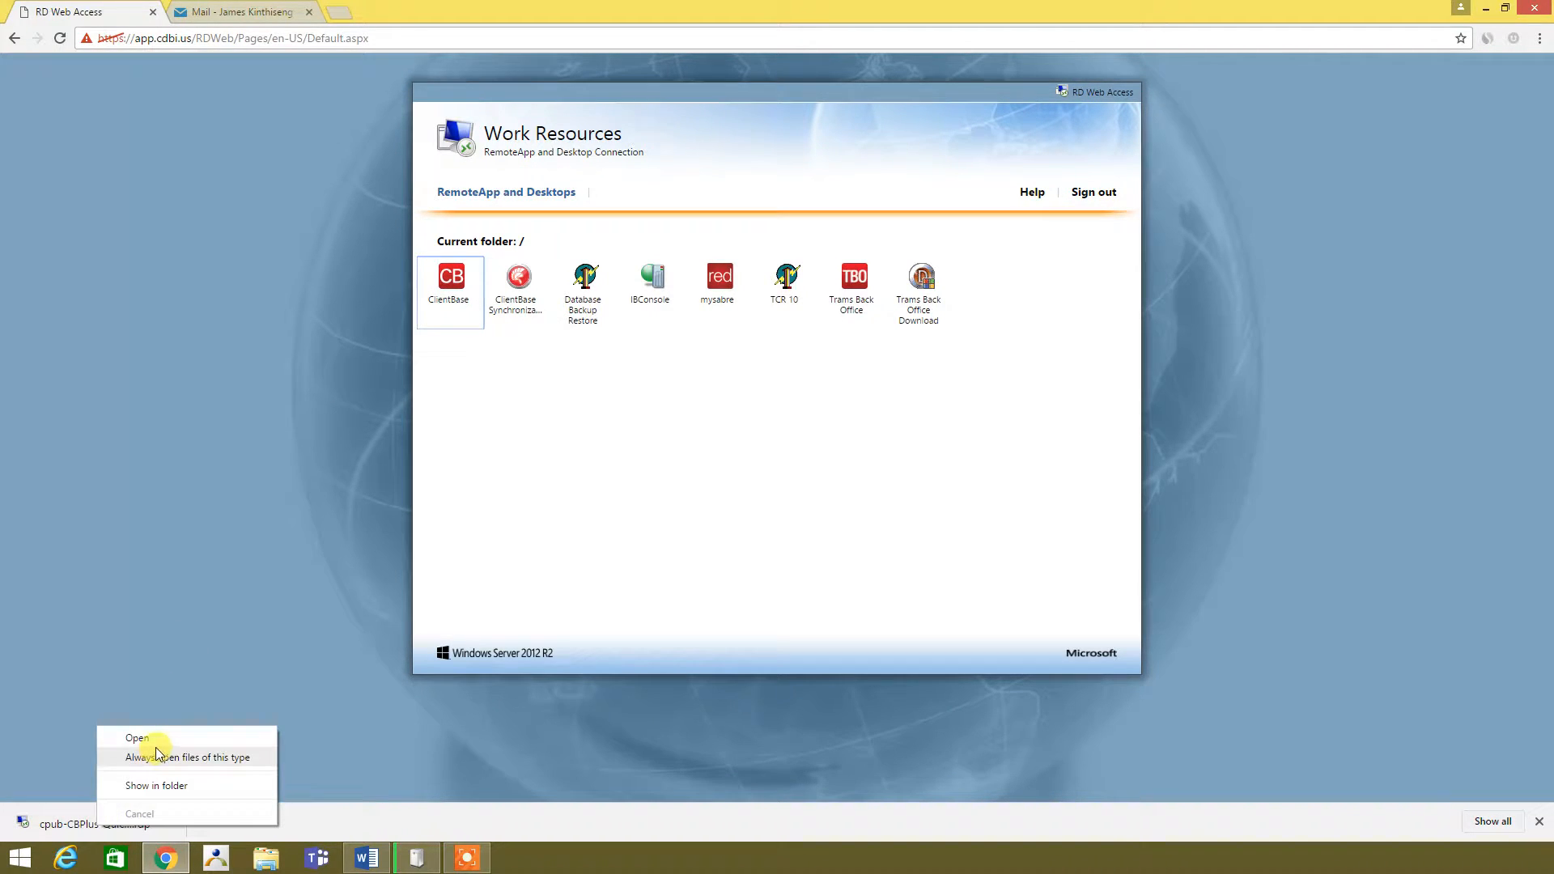
Run the downloaded connection file, accept the unknown publisher and supply the account password
left_click(136, 738)
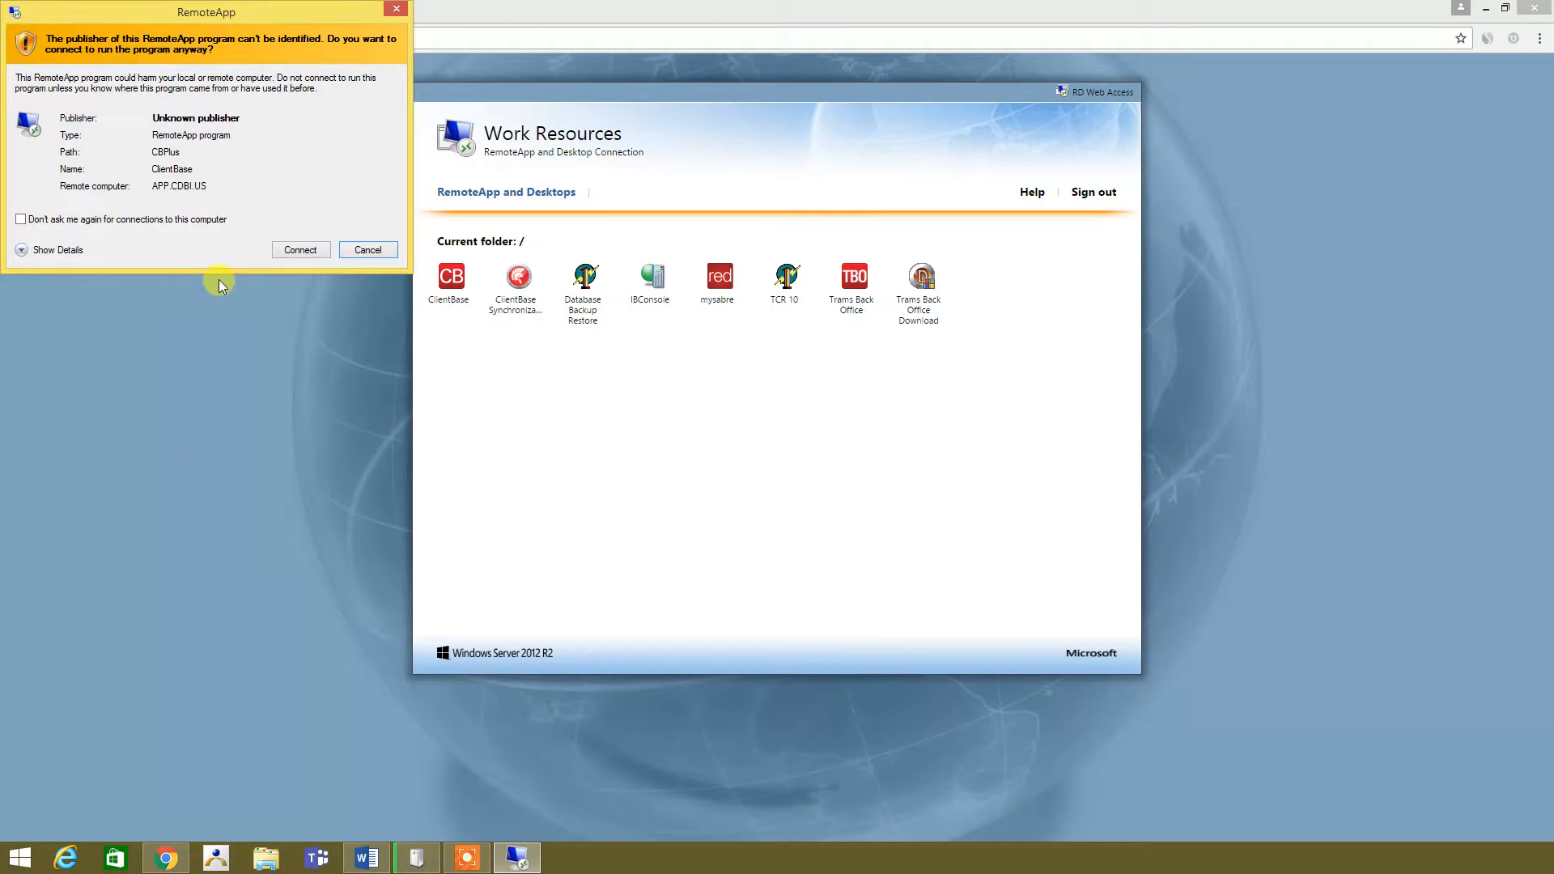
left_click(301, 249)
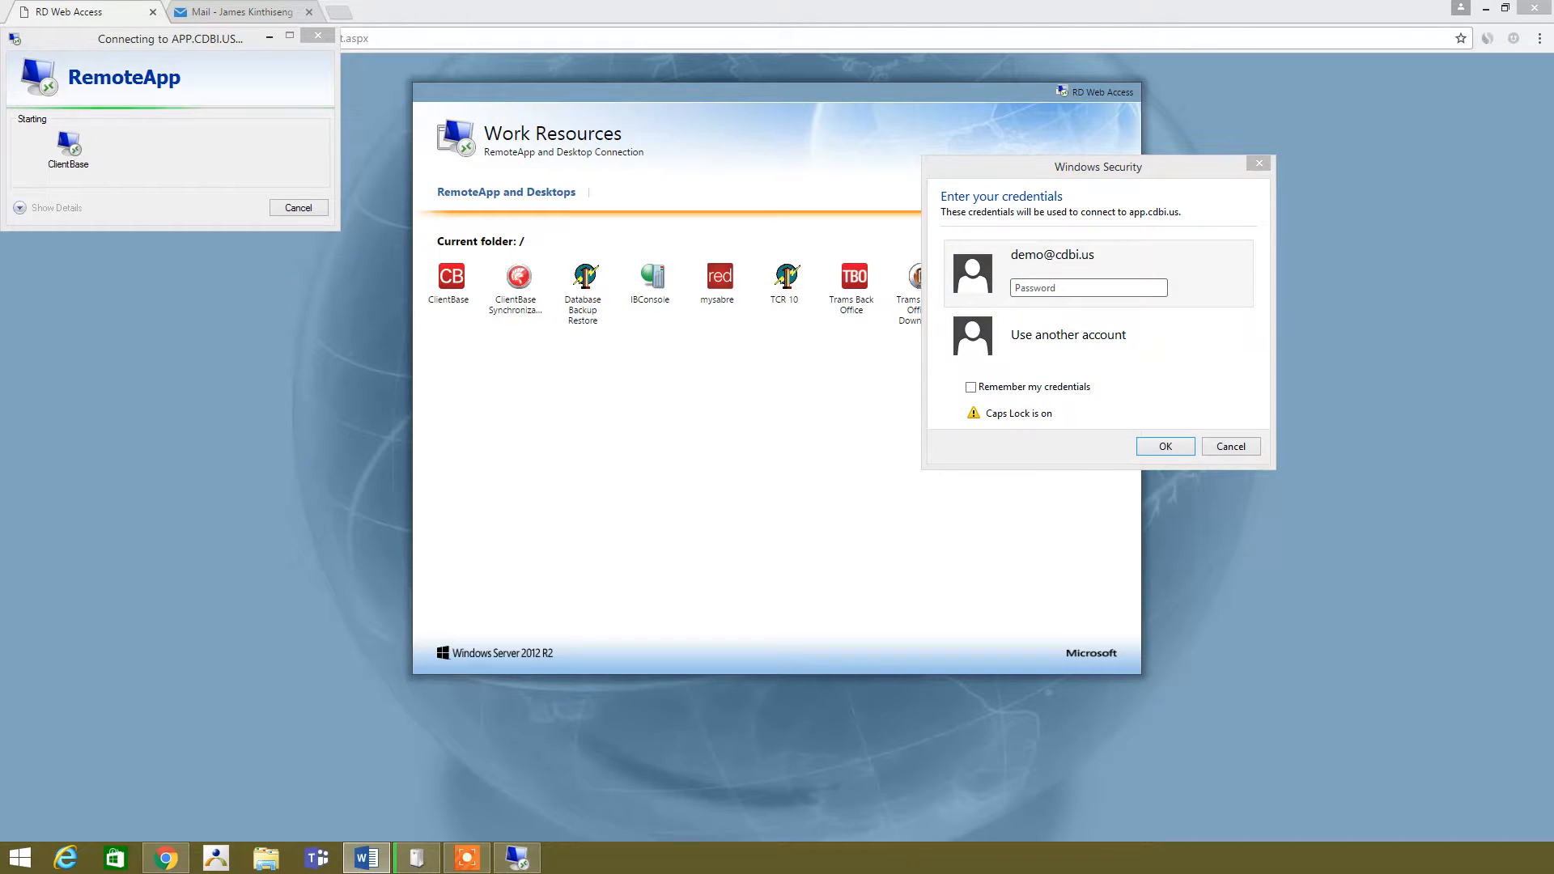
left_click(1088, 288)
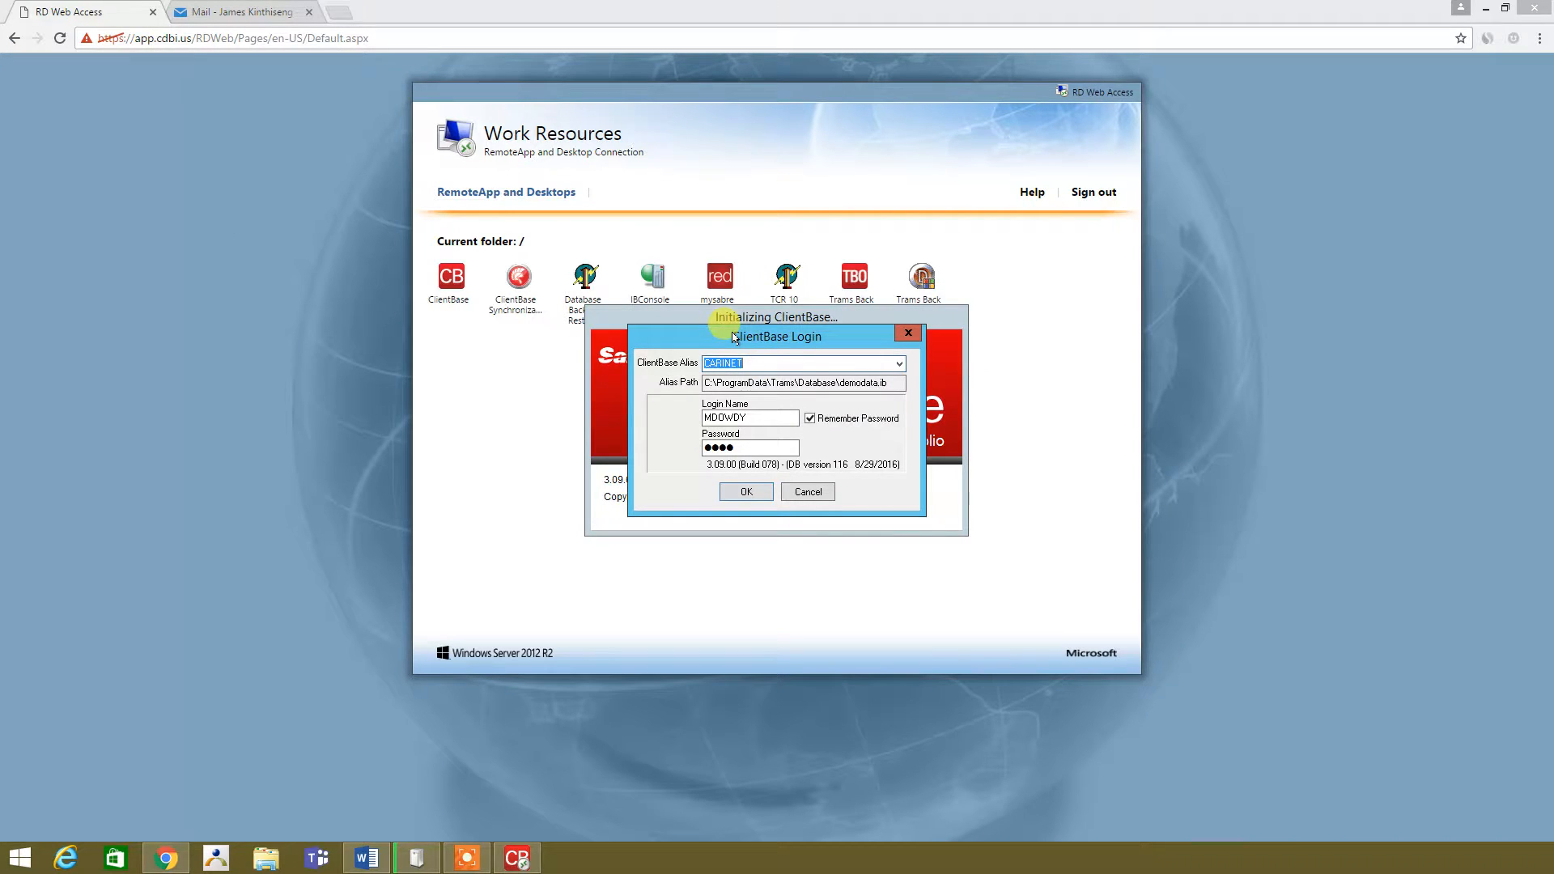
mouse_move(819, 347)
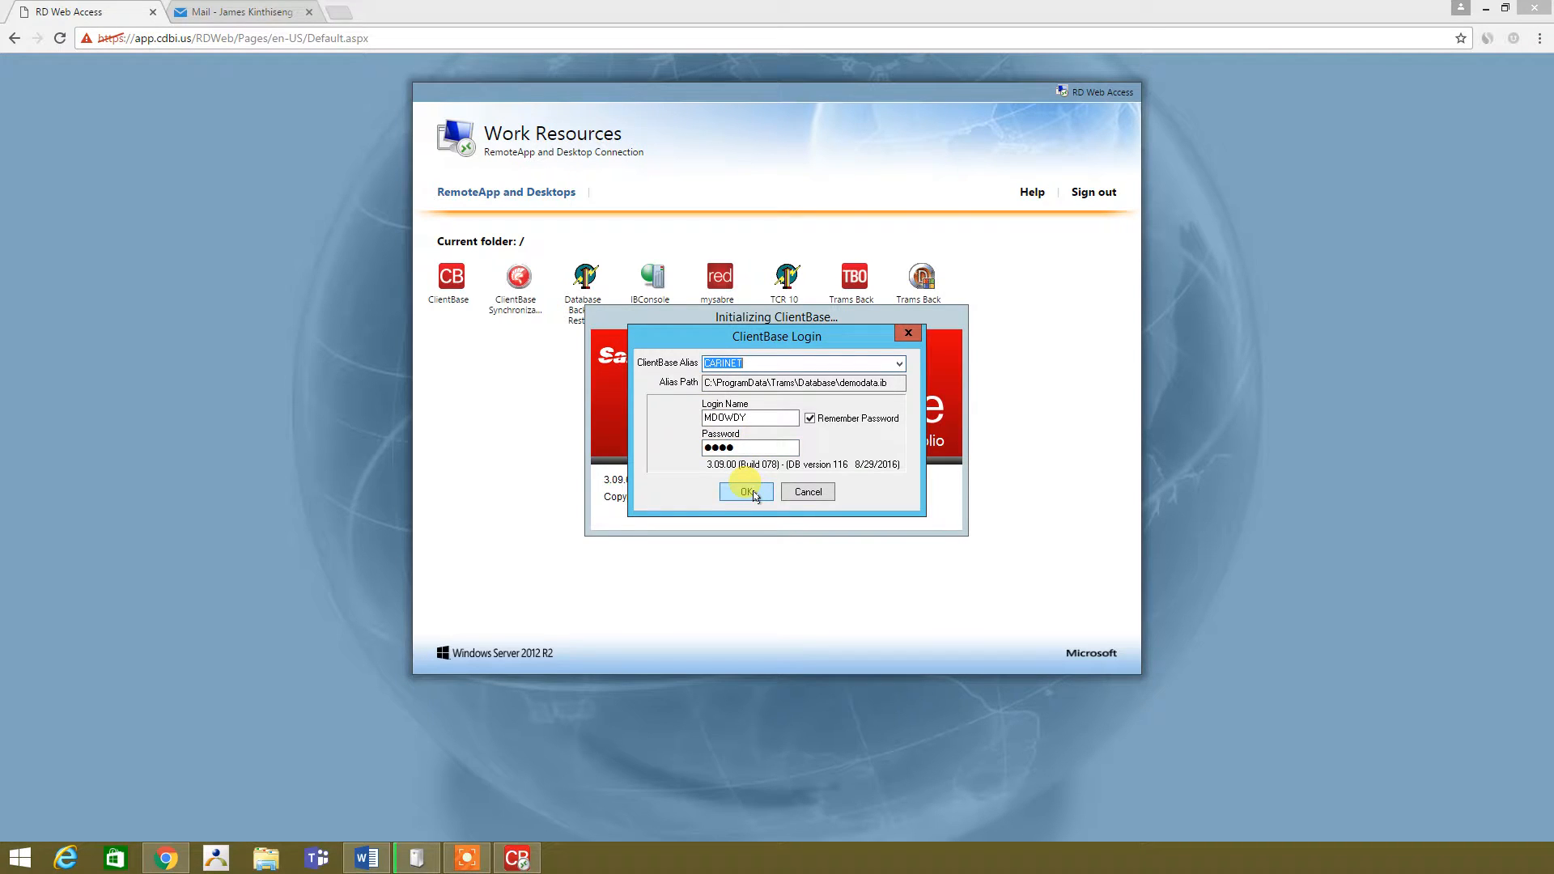
Log in to ClientBase with the saved credentials, reaching Mike Dowdy's Dashboard
left_click(744, 492)
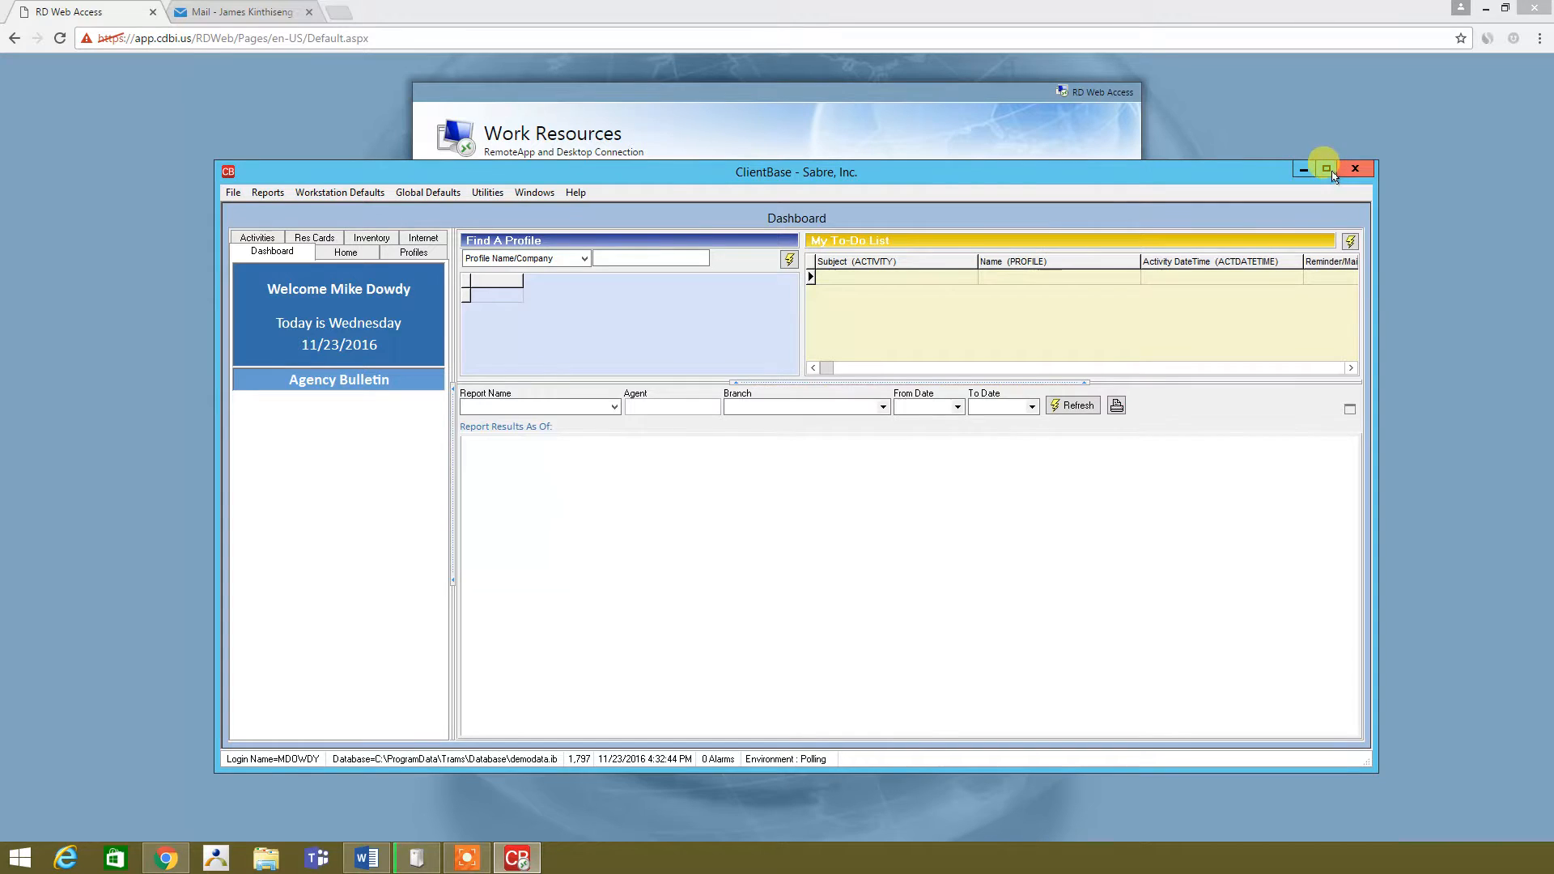
Maximize ClientBase and list Agent profiles in Profile Manager, sorted by last name
left_click(1326, 169)
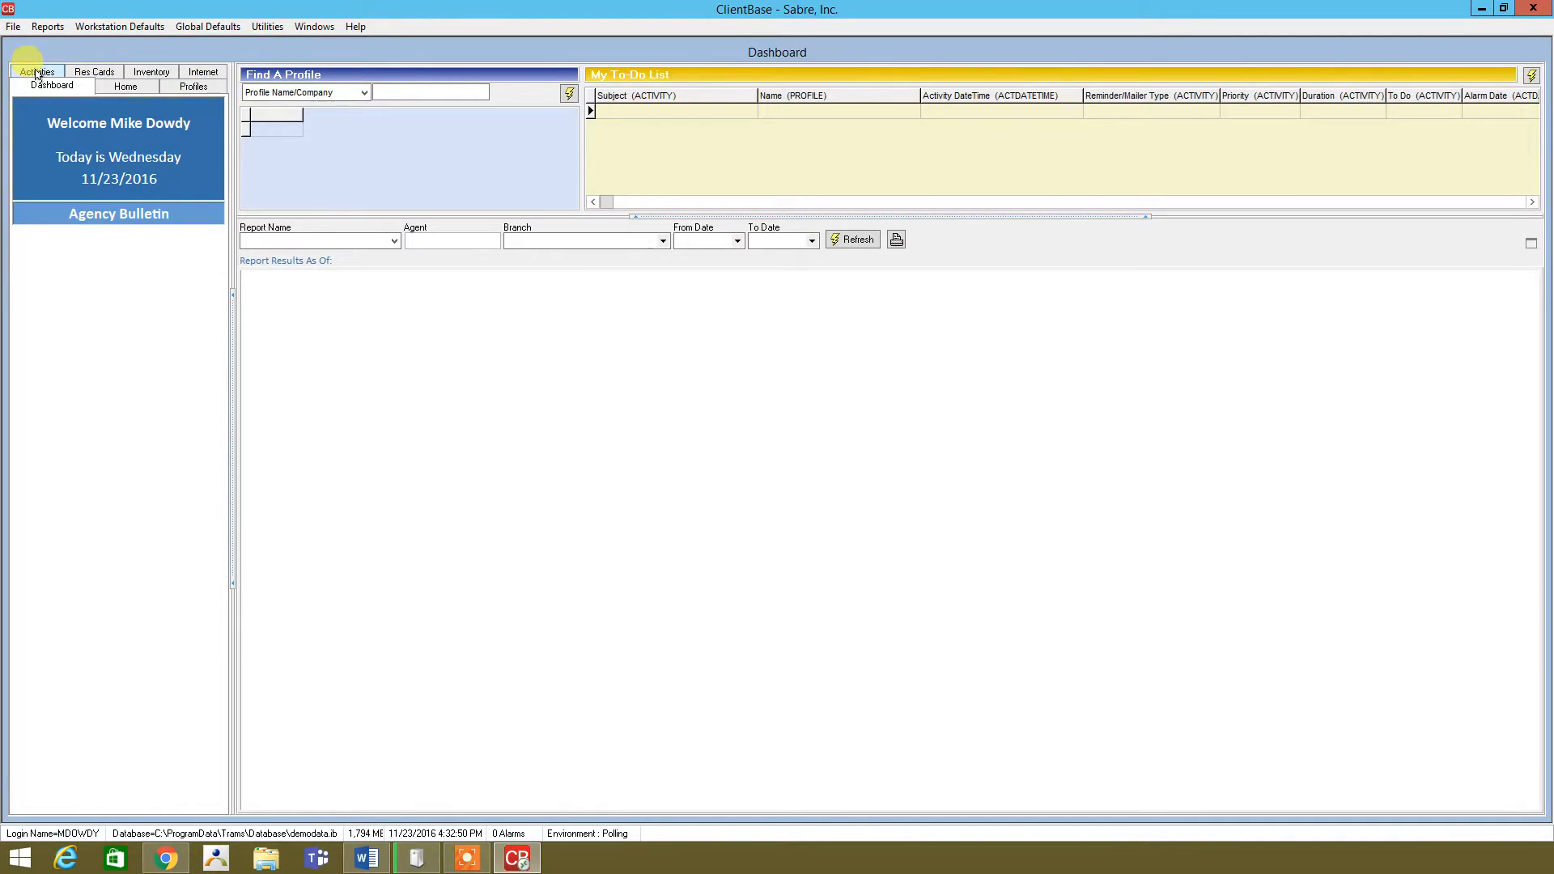
mouse_move(150, 71)
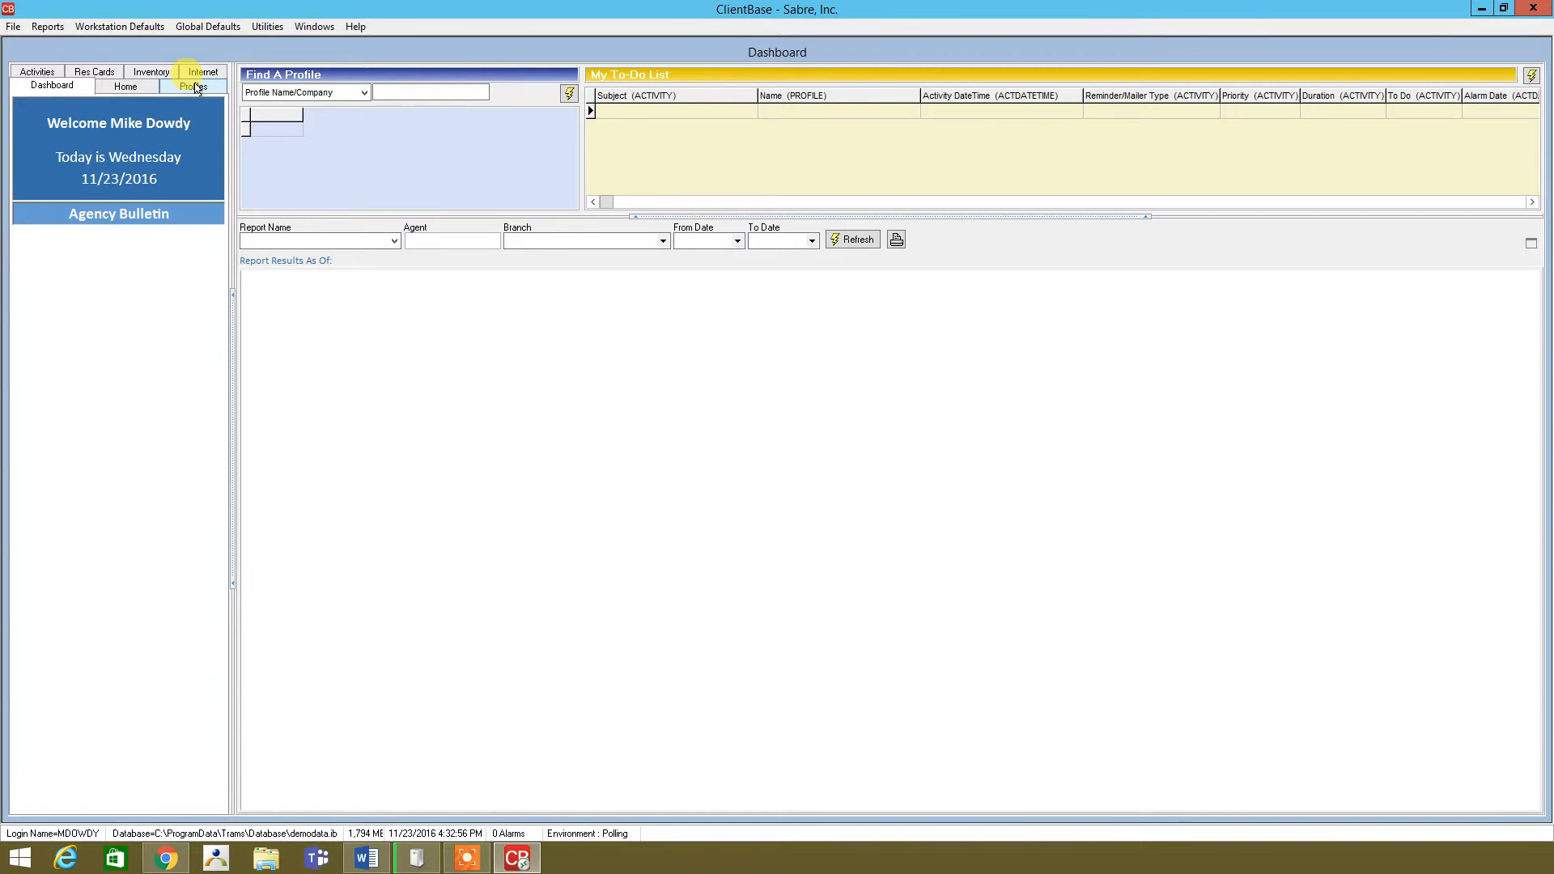
left_click(192, 86)
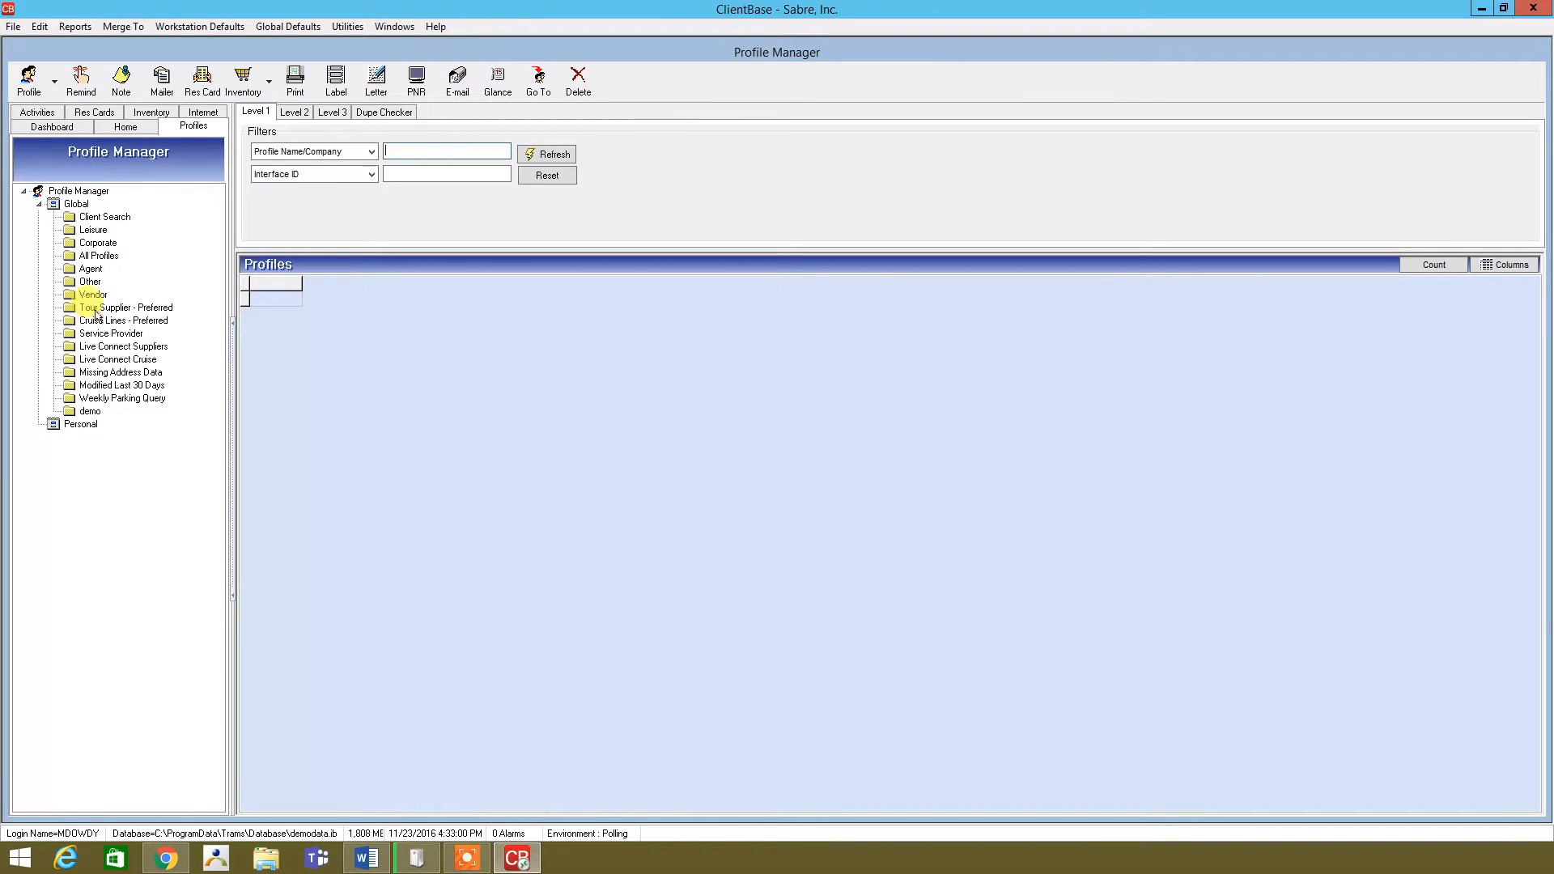
left_click(91, 269)
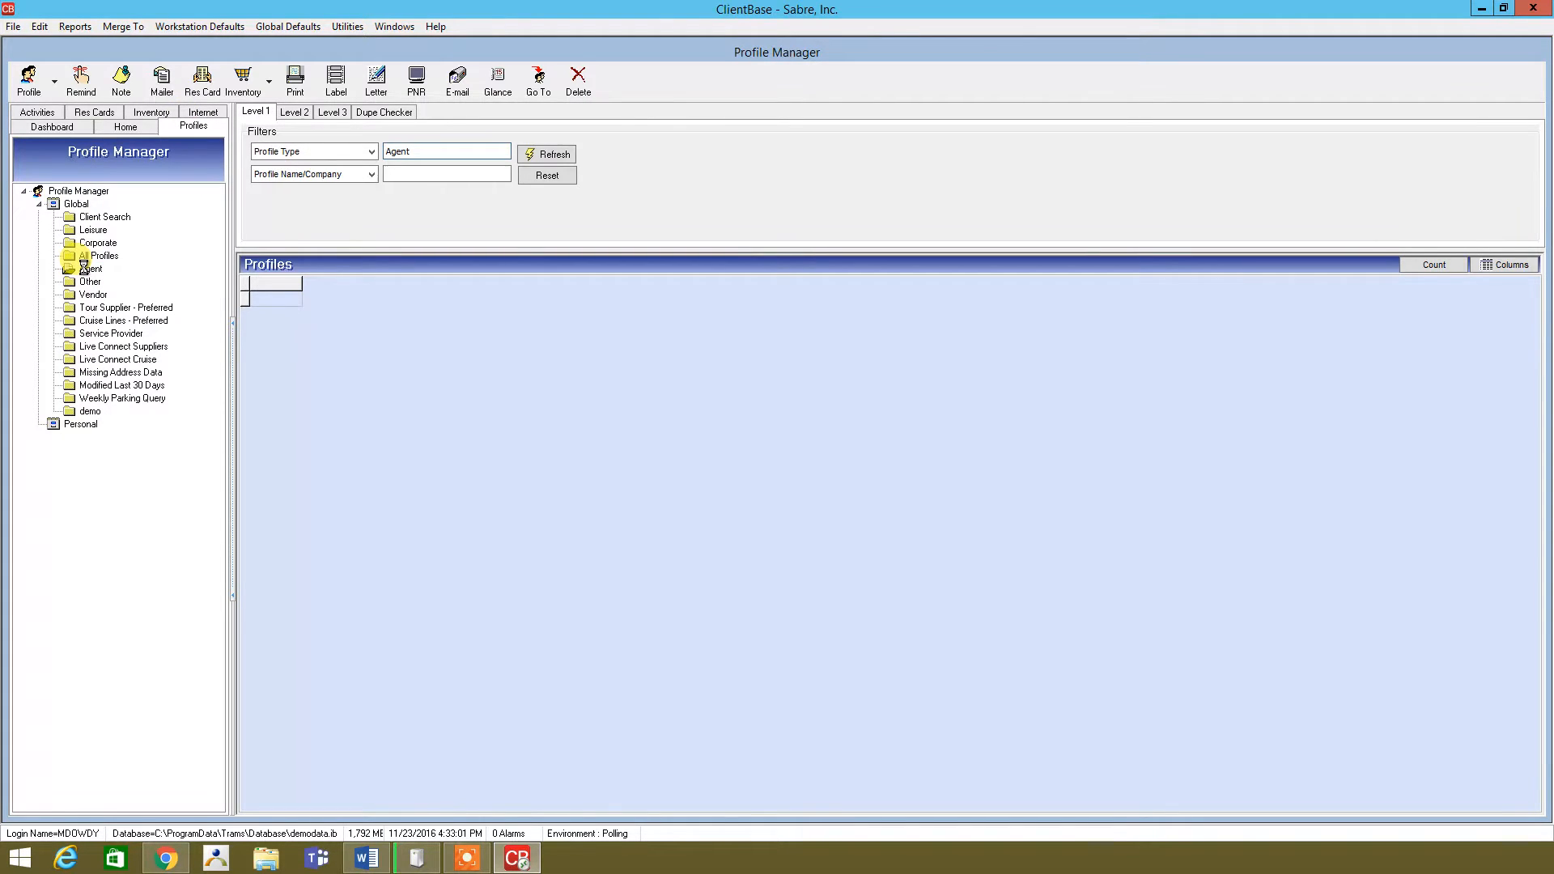
left_click(552, 154)
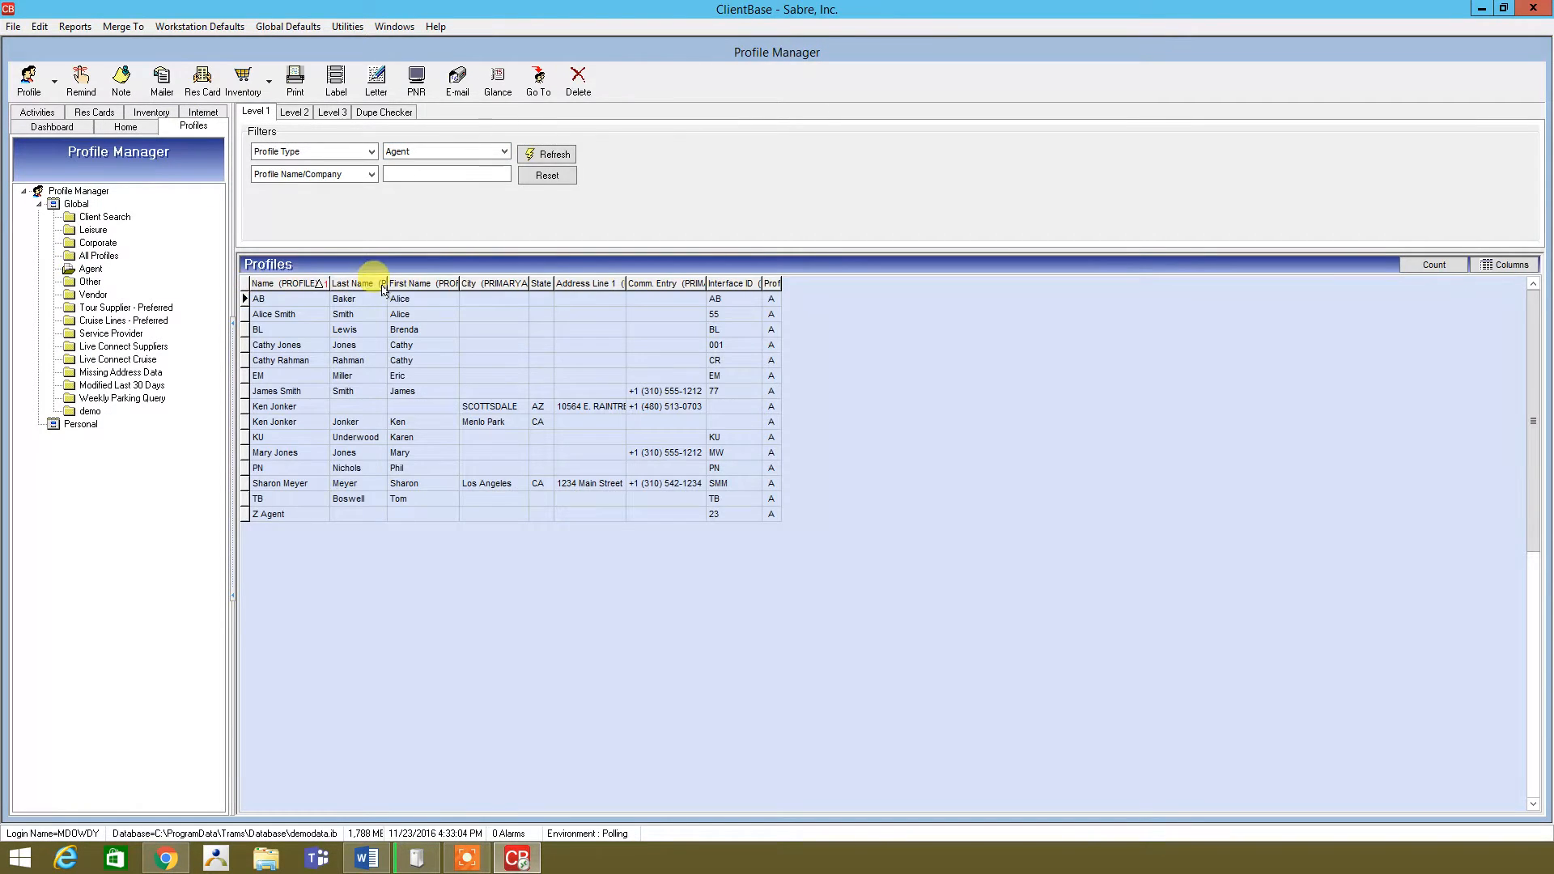
left_click(277, 390)
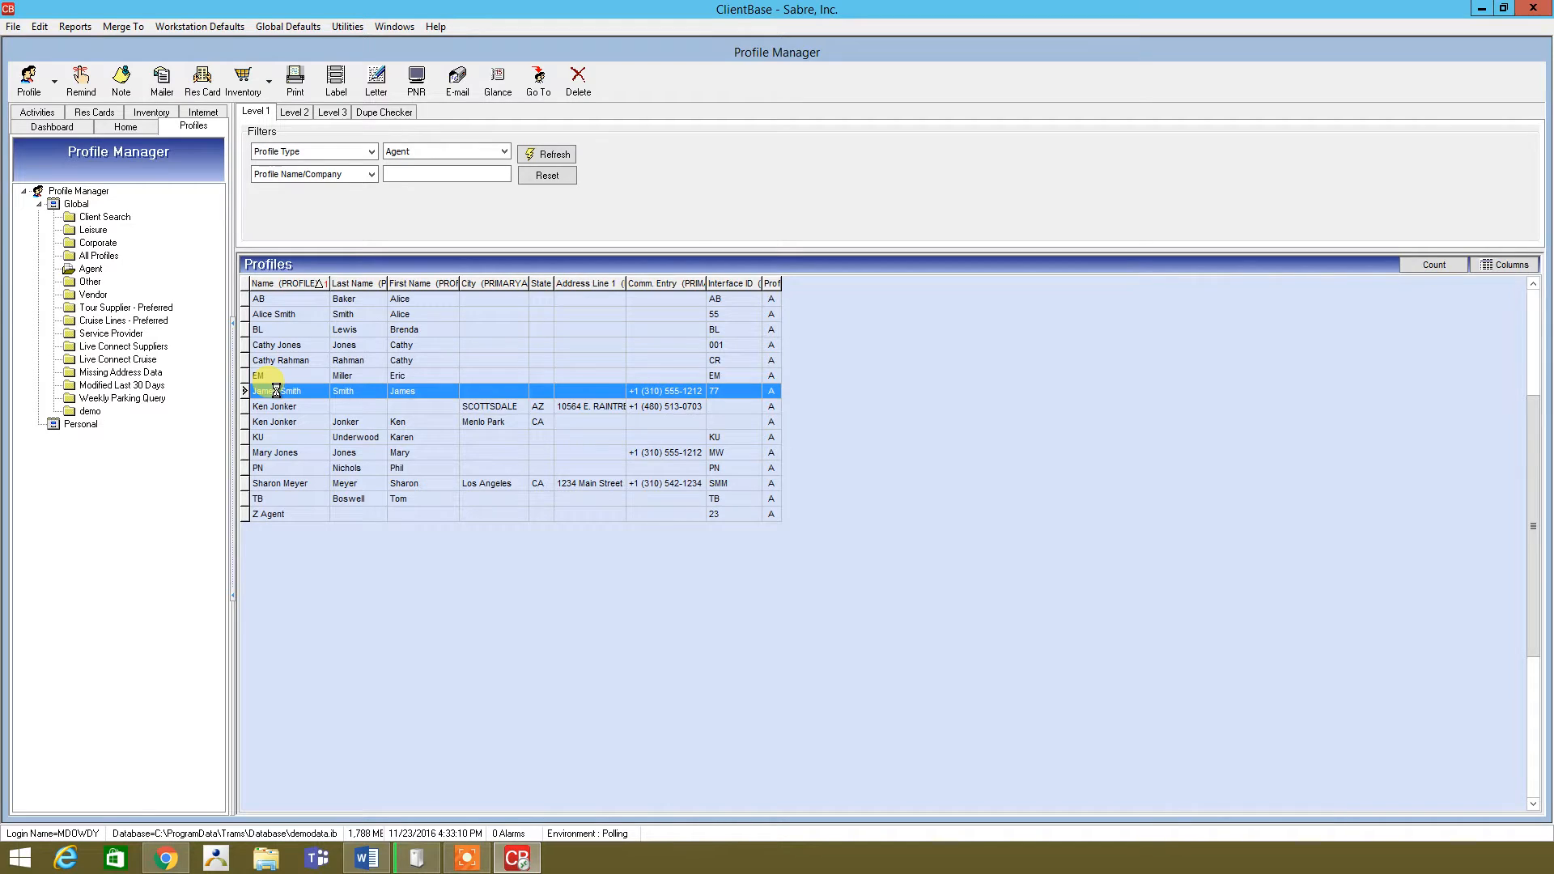
double_click(280, 390)
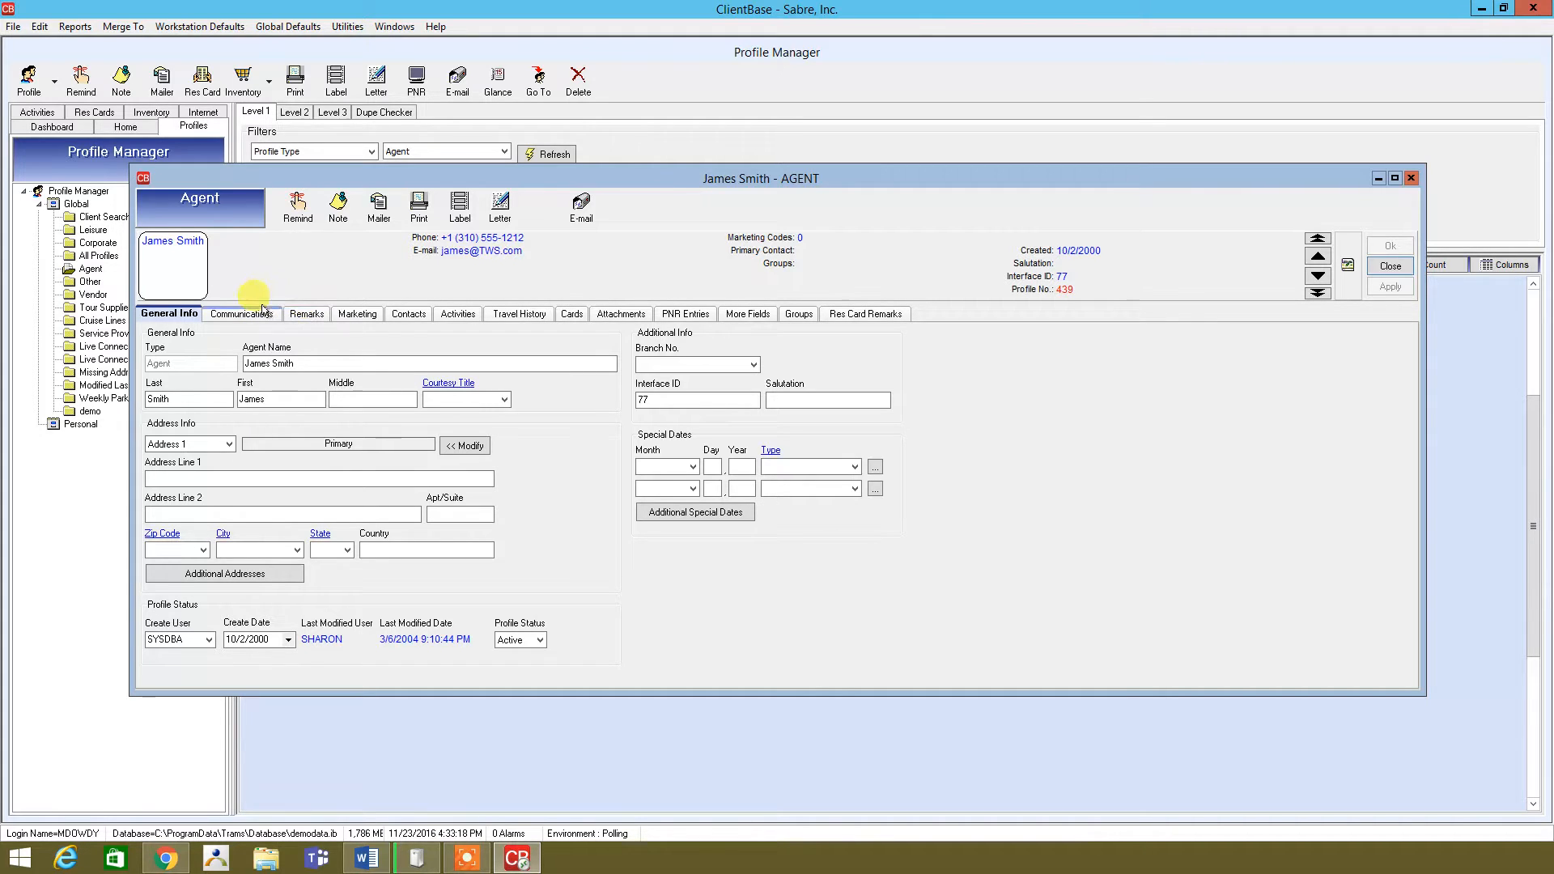
mouse_move(357, 313)
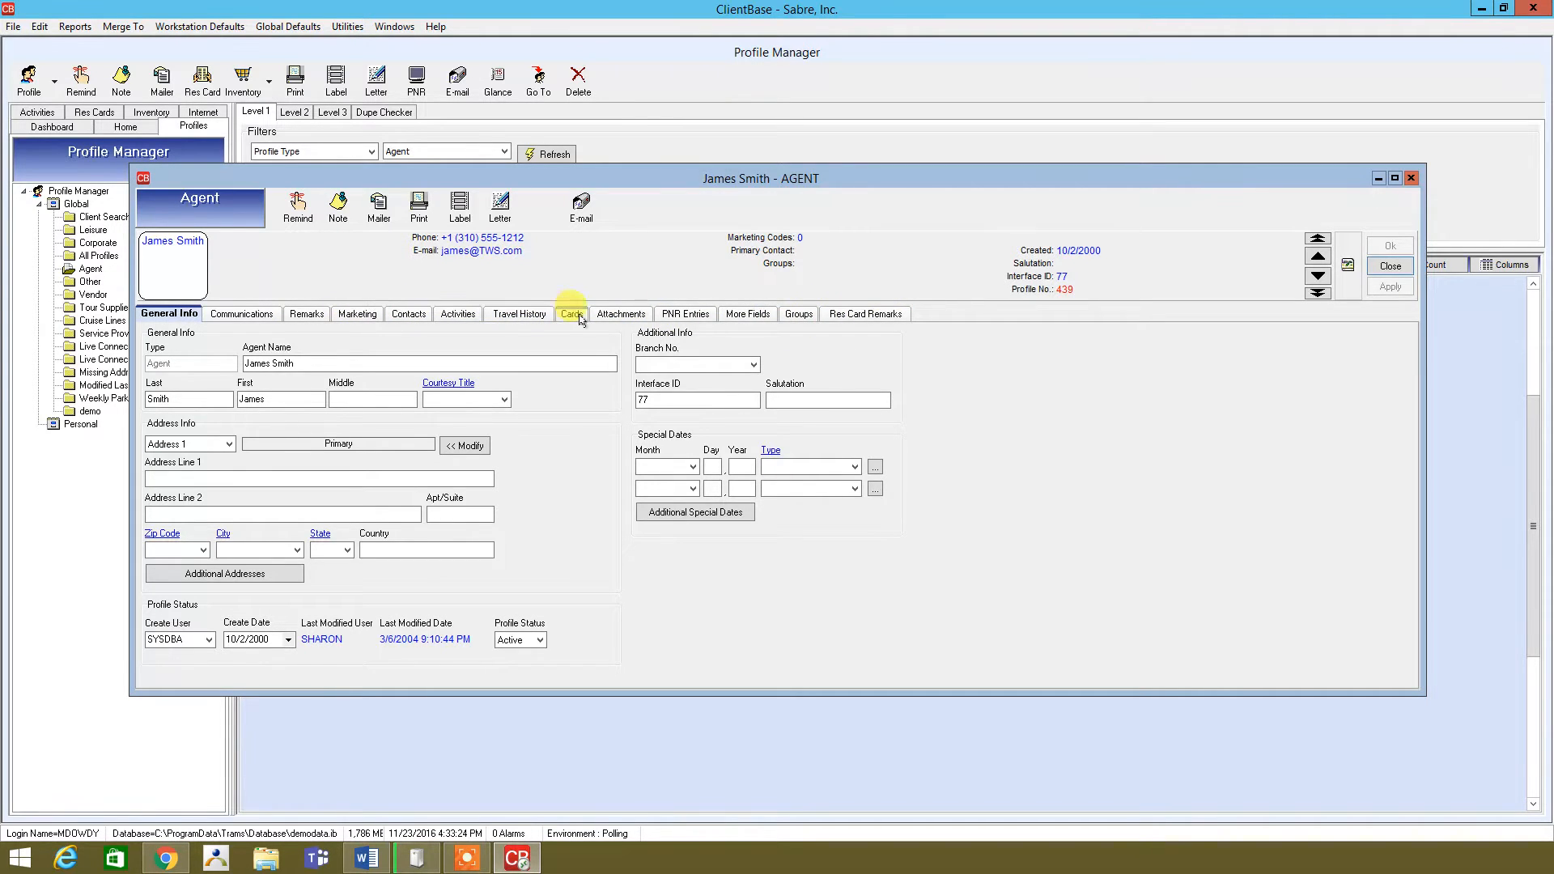
mouse_move(732, 320)
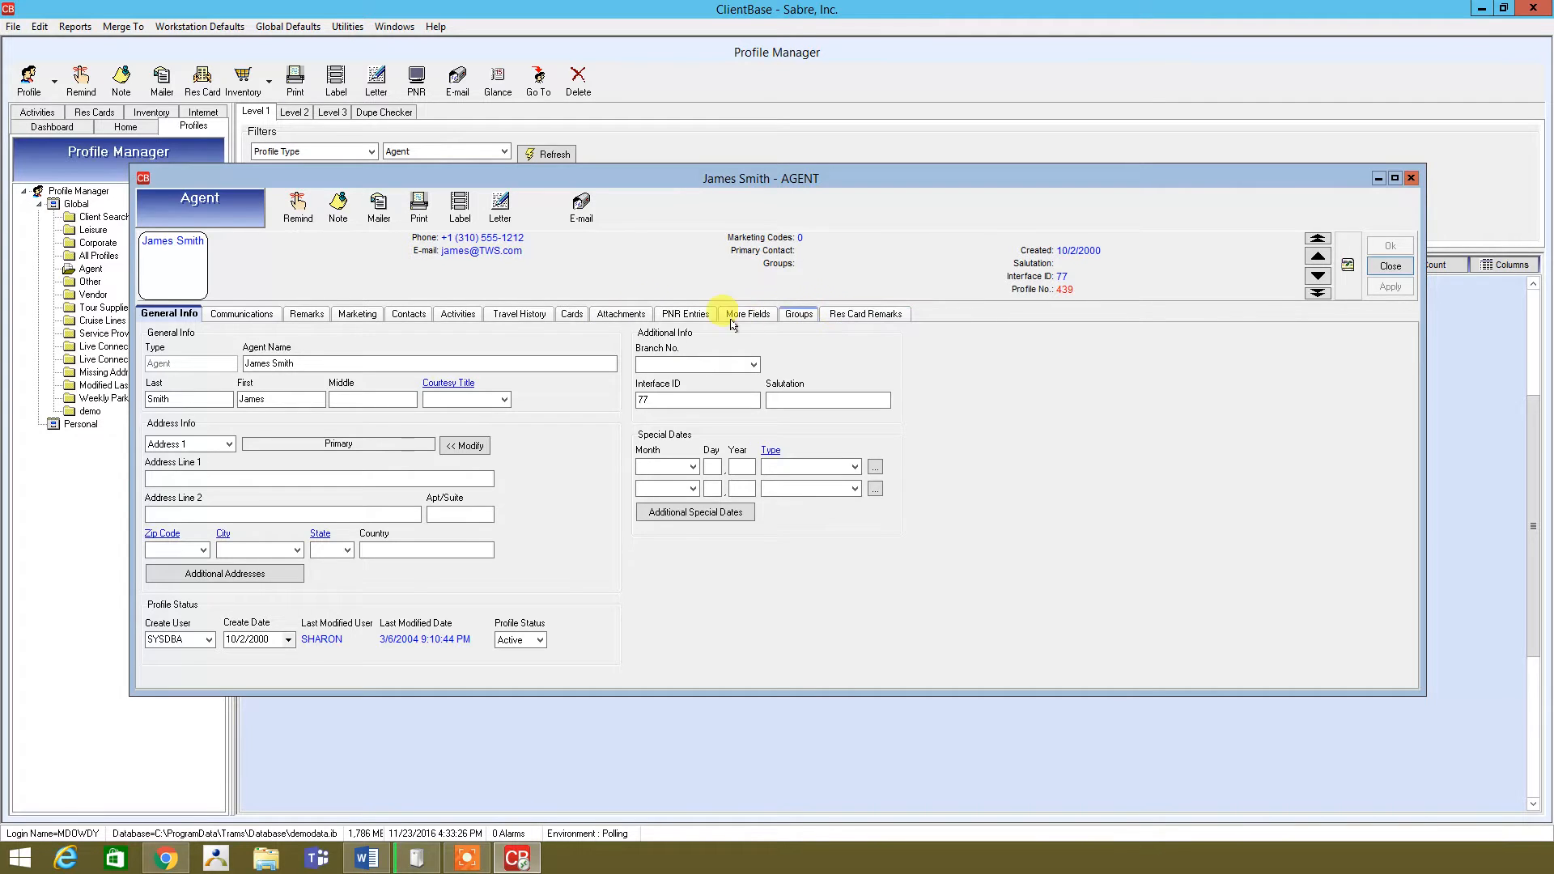
left_click(518, 312)
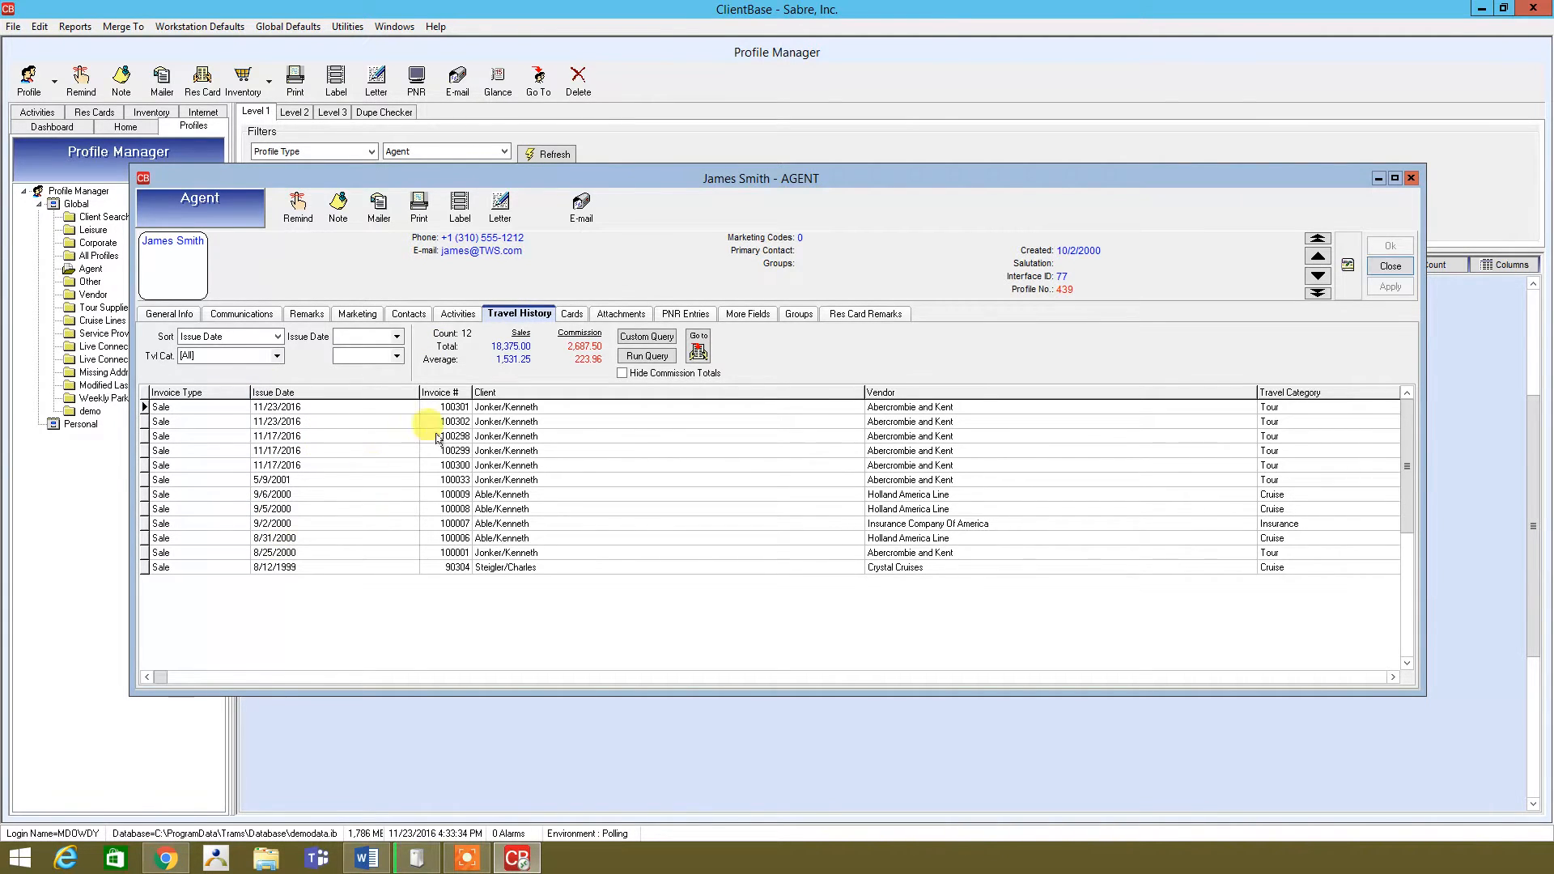
left_click(451, 406)
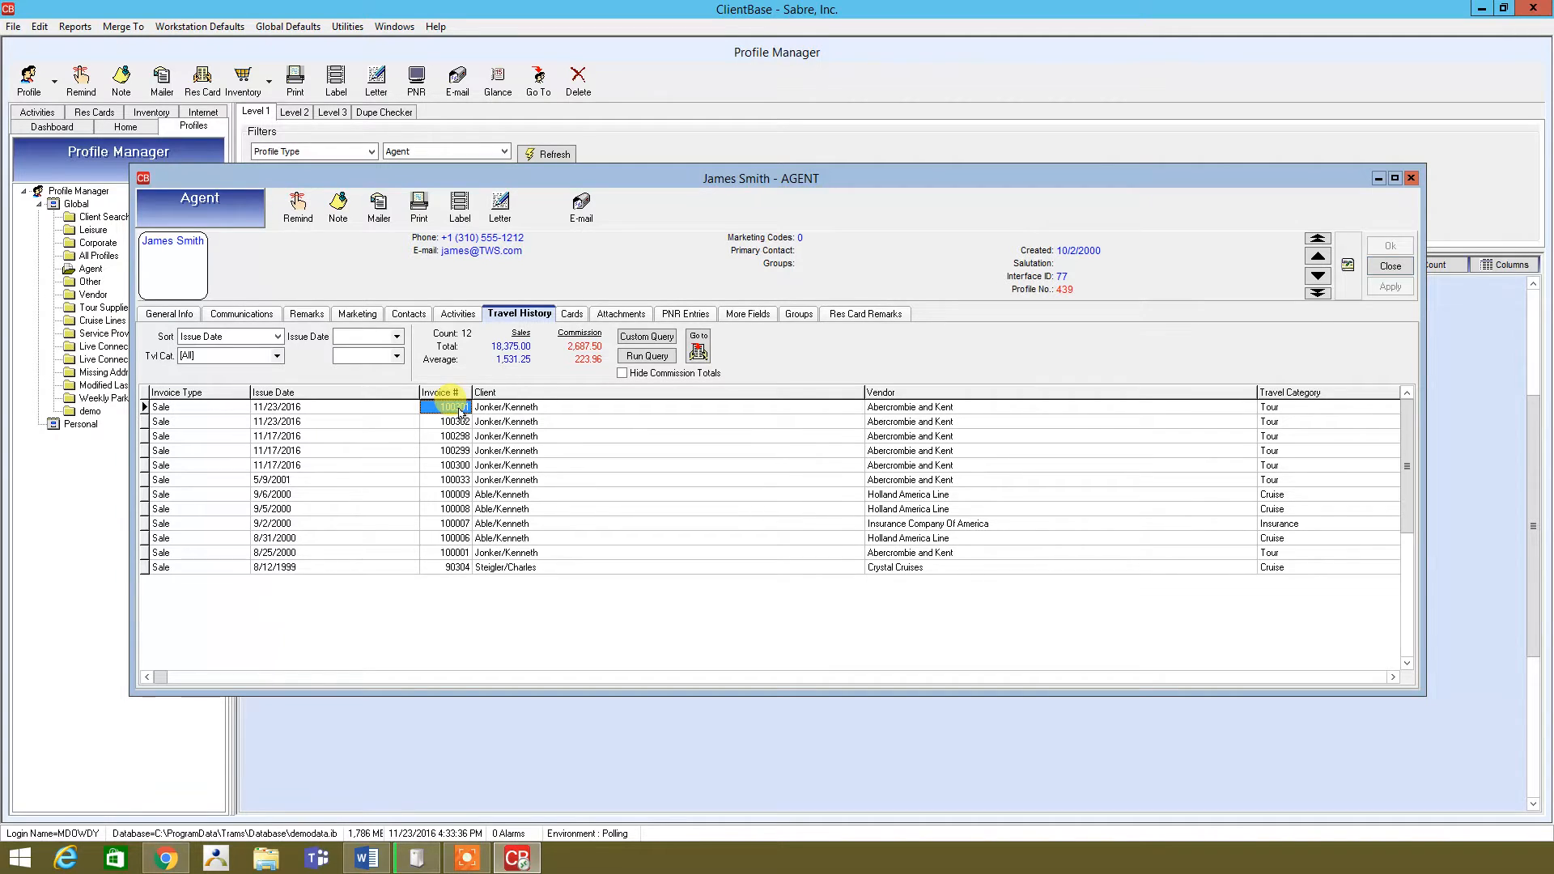
mouse_move(698, 350)
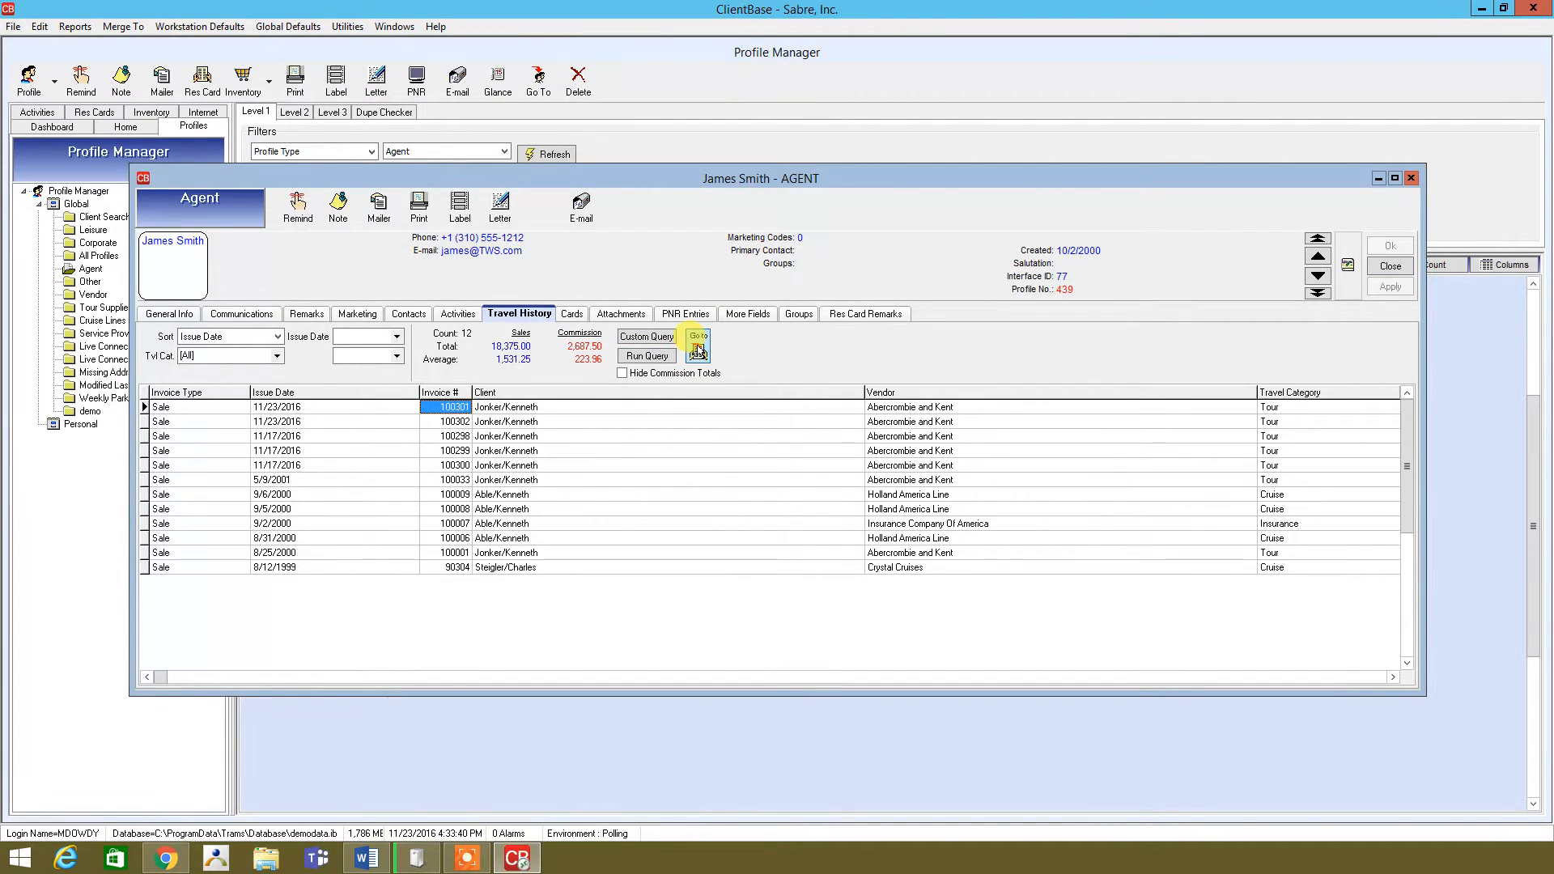
left_click(696, 343)
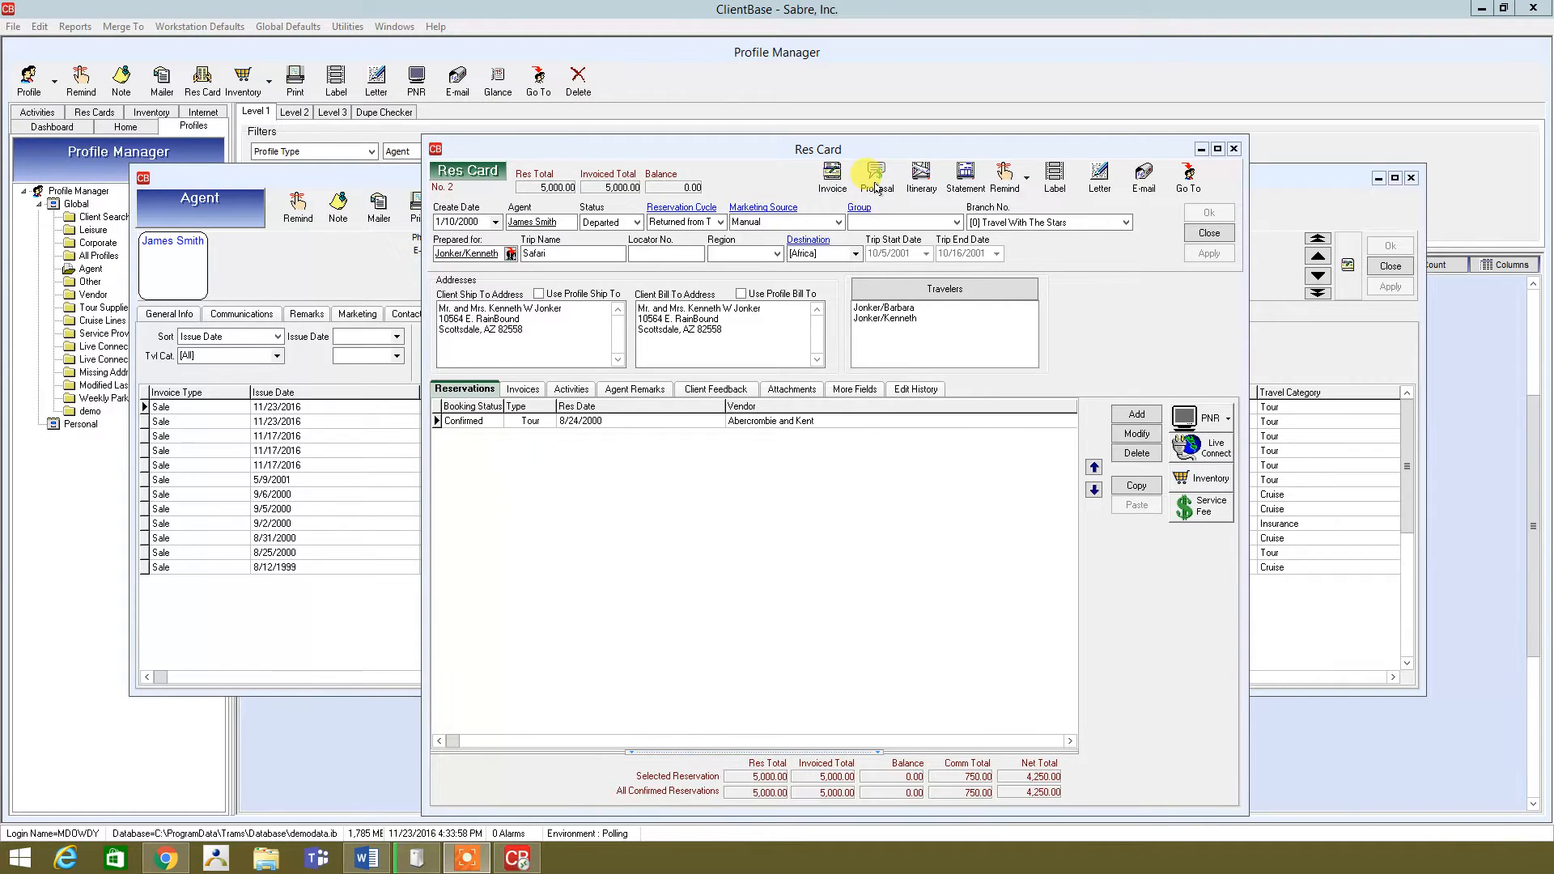
mouse_move(962, 175)
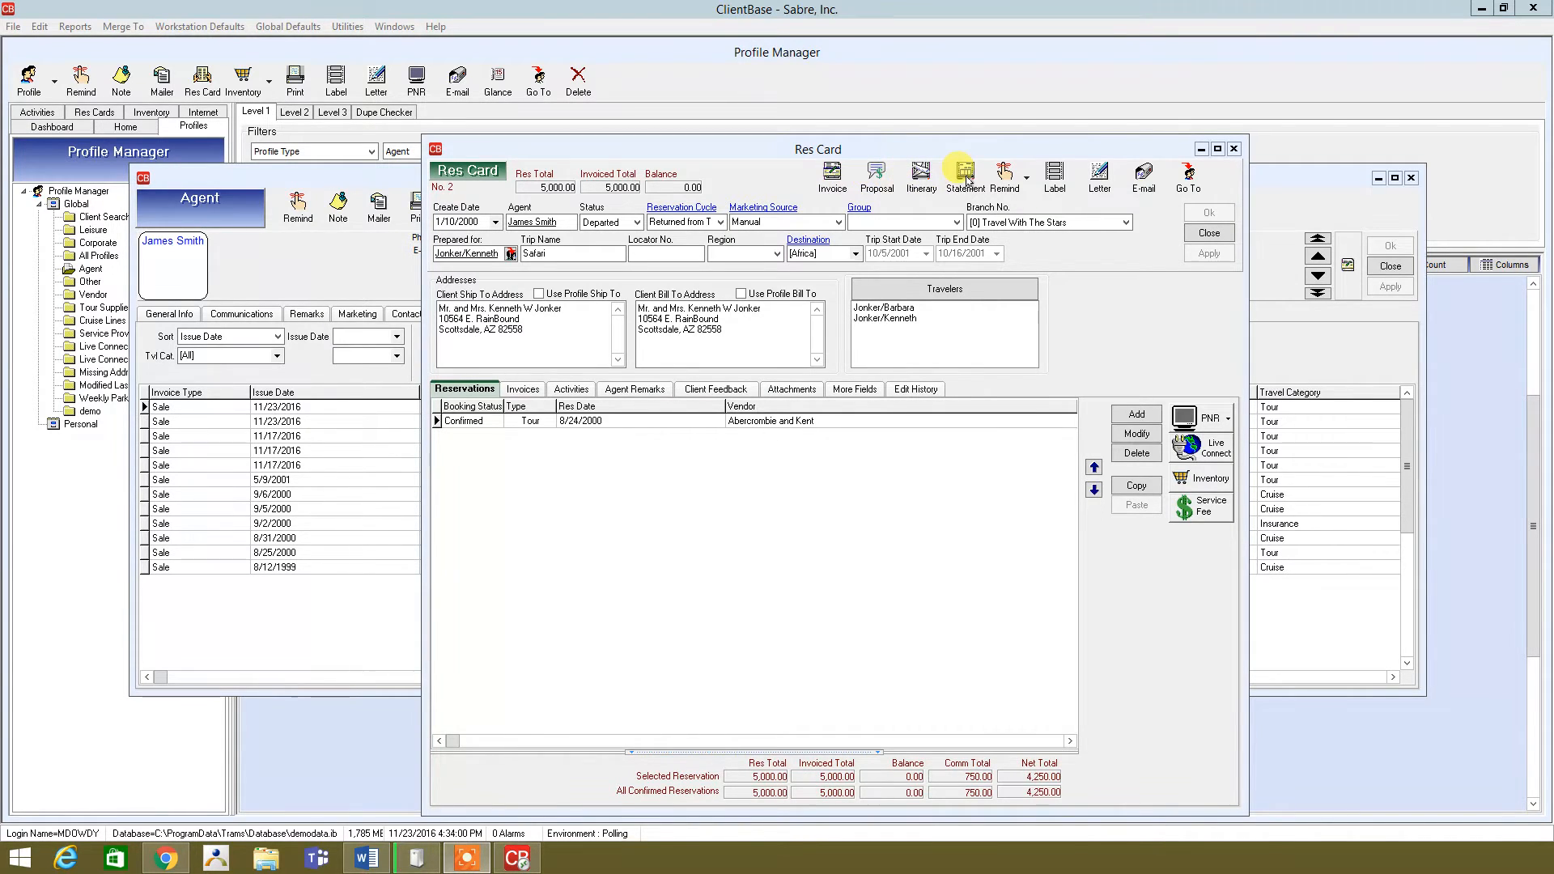
mouse_move(1143, 177)
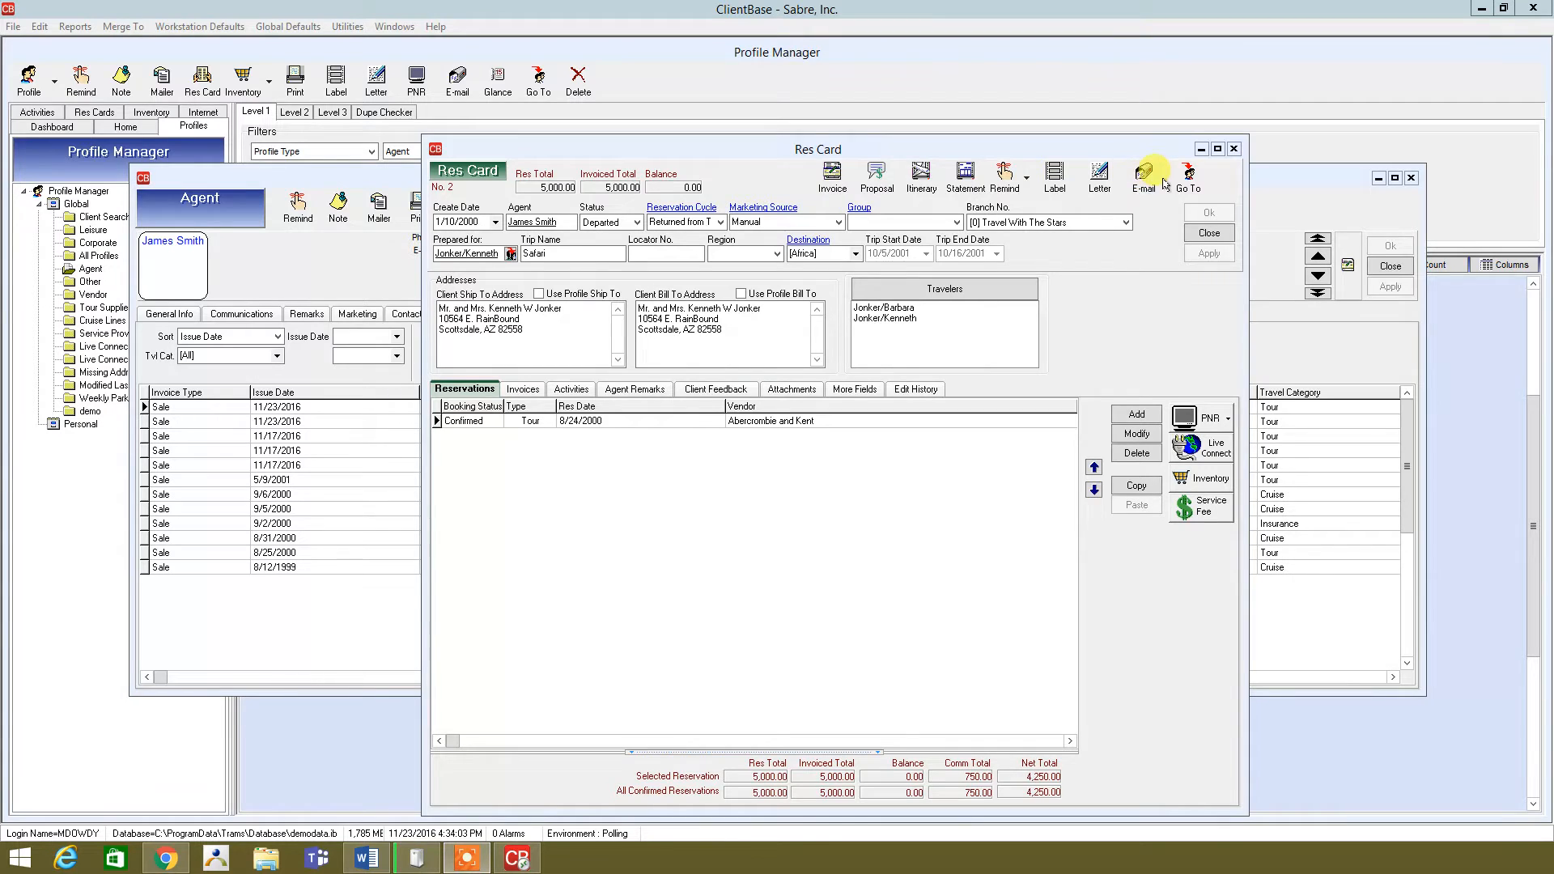
mouse_move(831, 173)
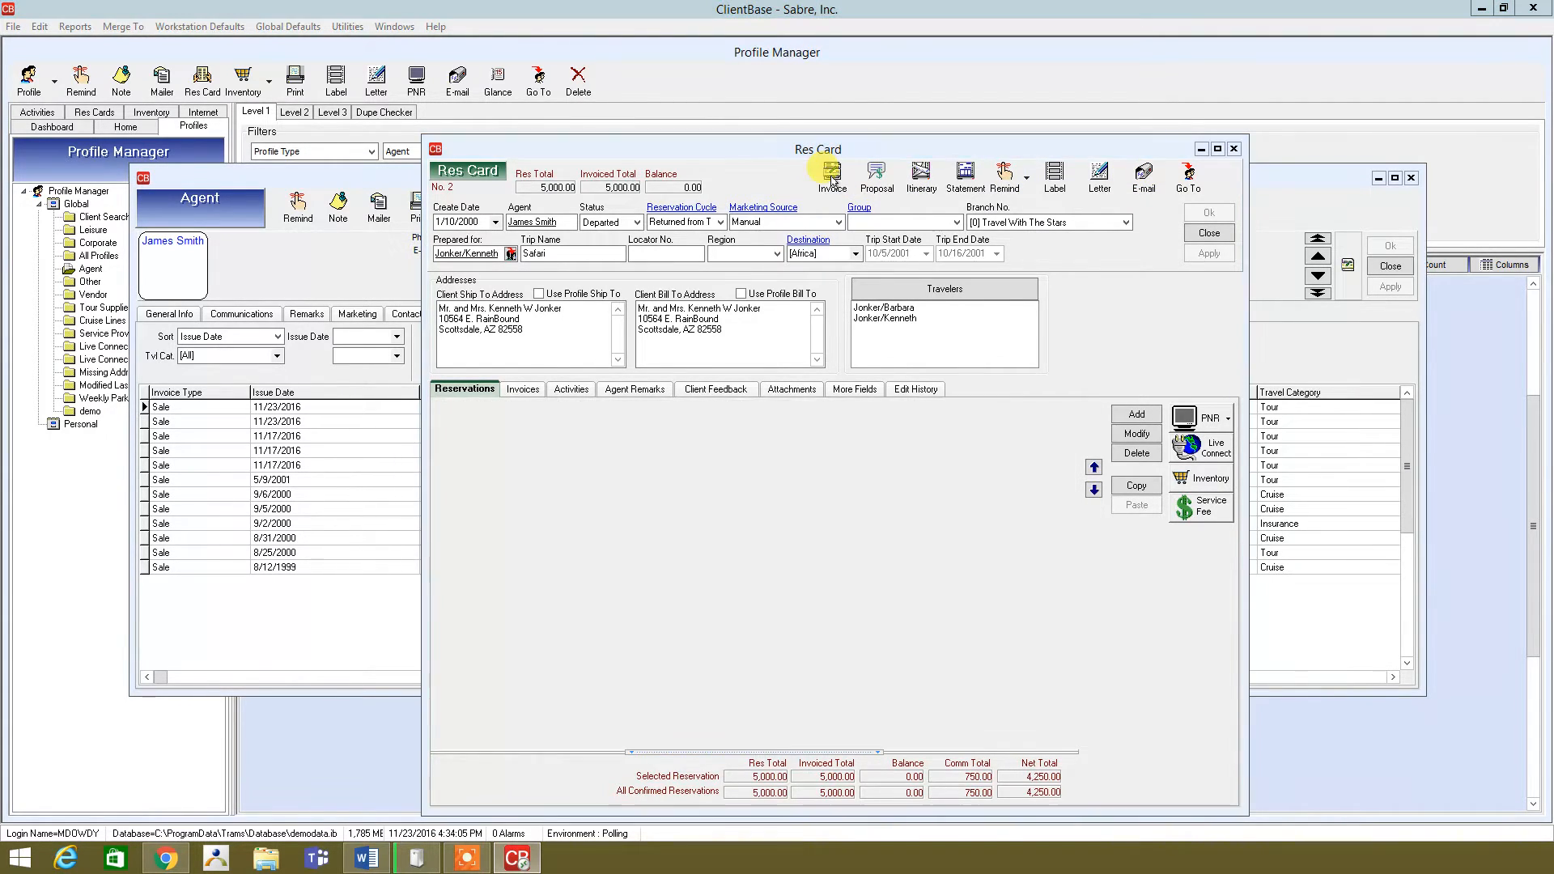
Generate invoice 100303 for the Abercrombie and Kent tour reservation
left_click(830, 176)
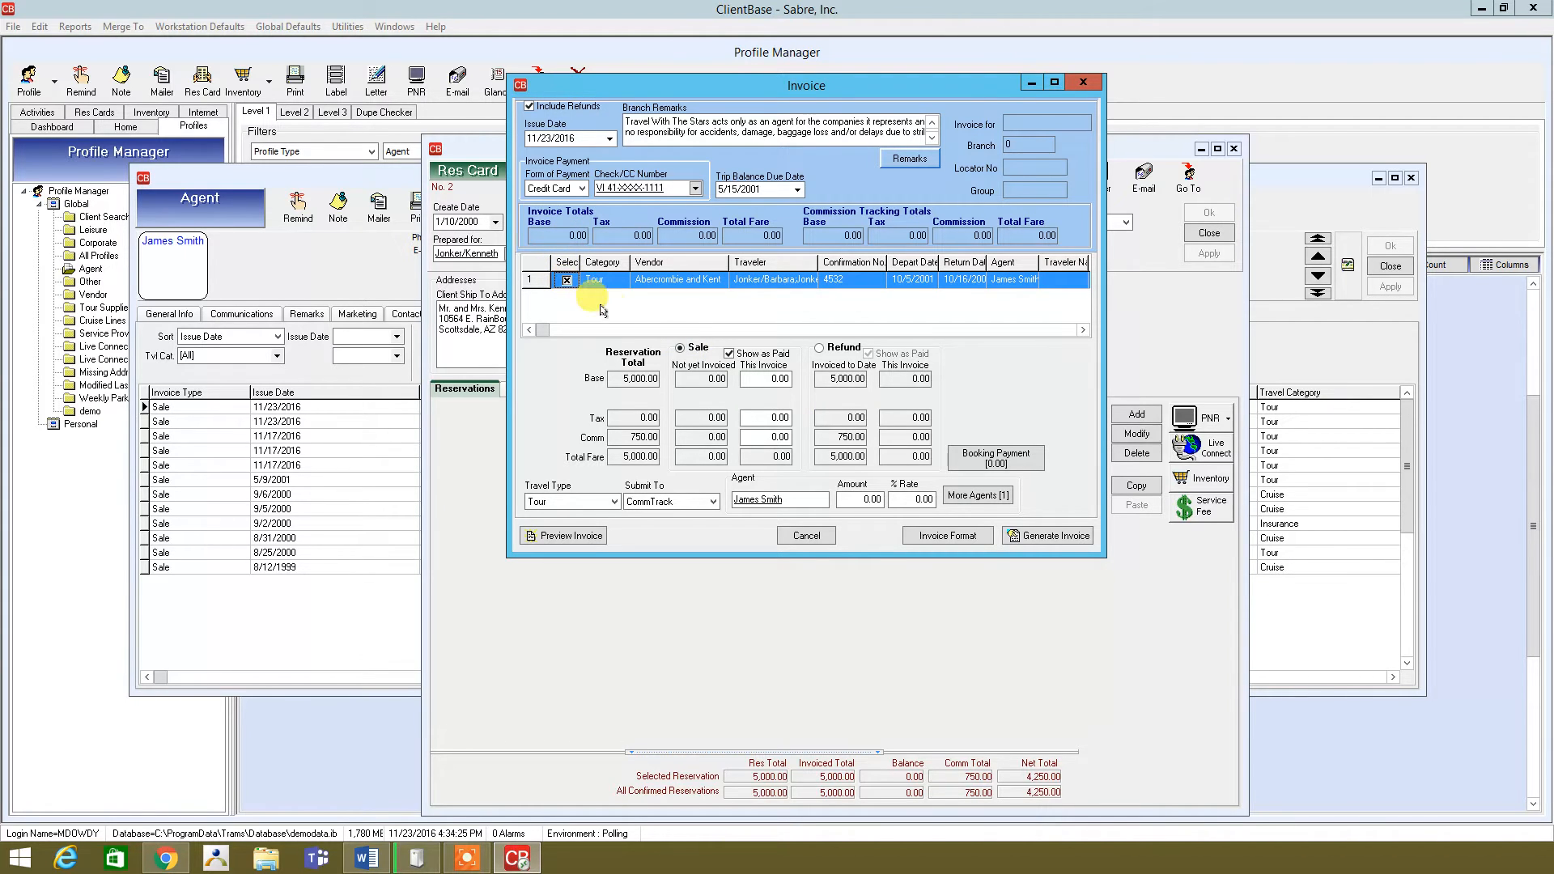
mouse_move(1049, 492)
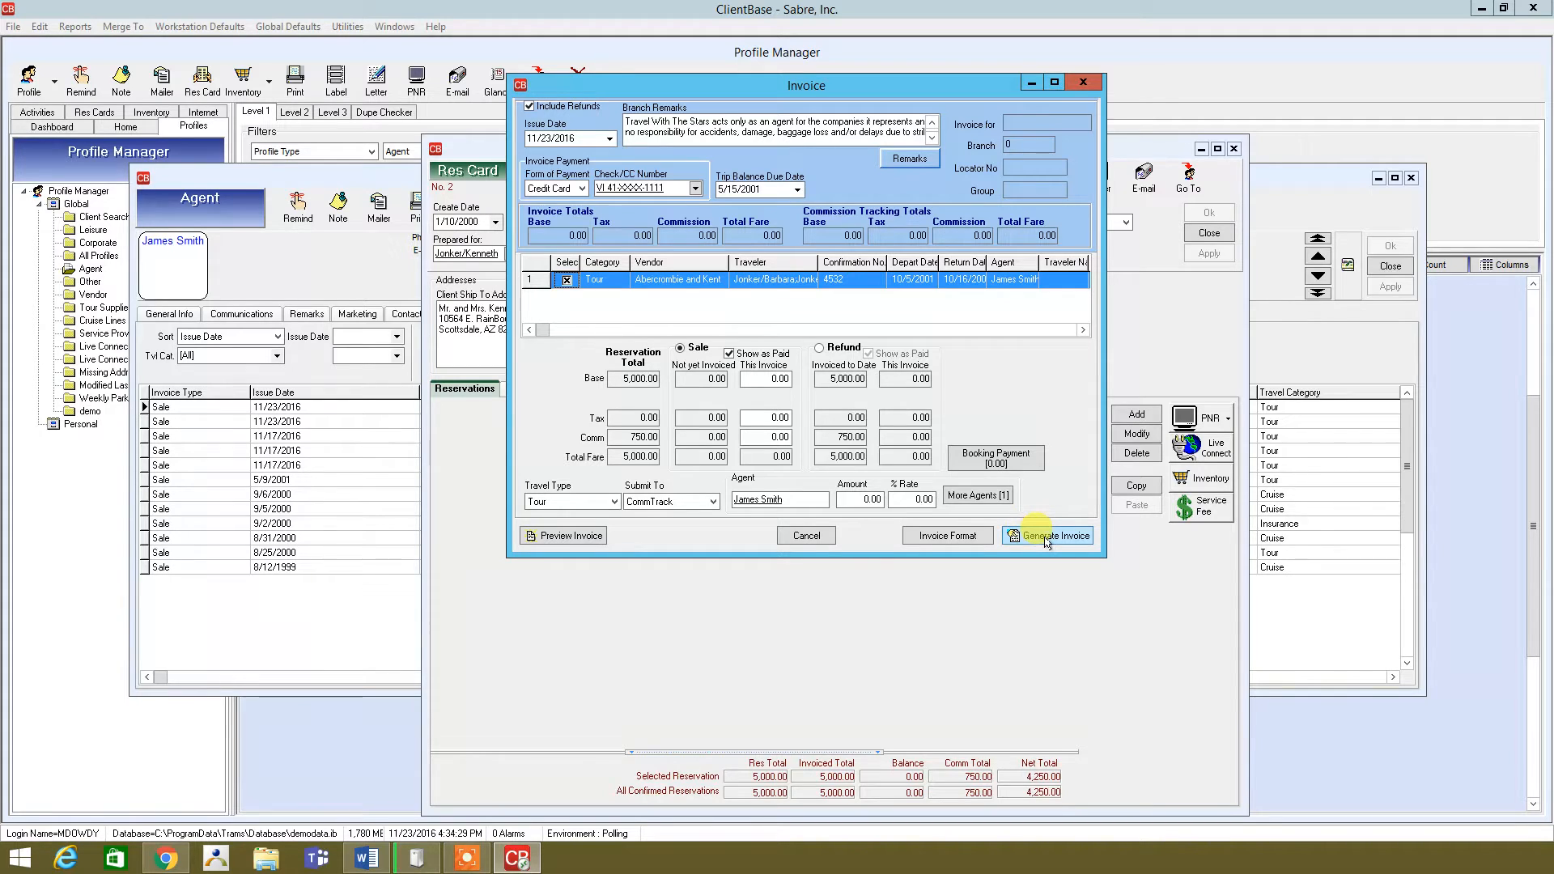
left_click(1048, 536)
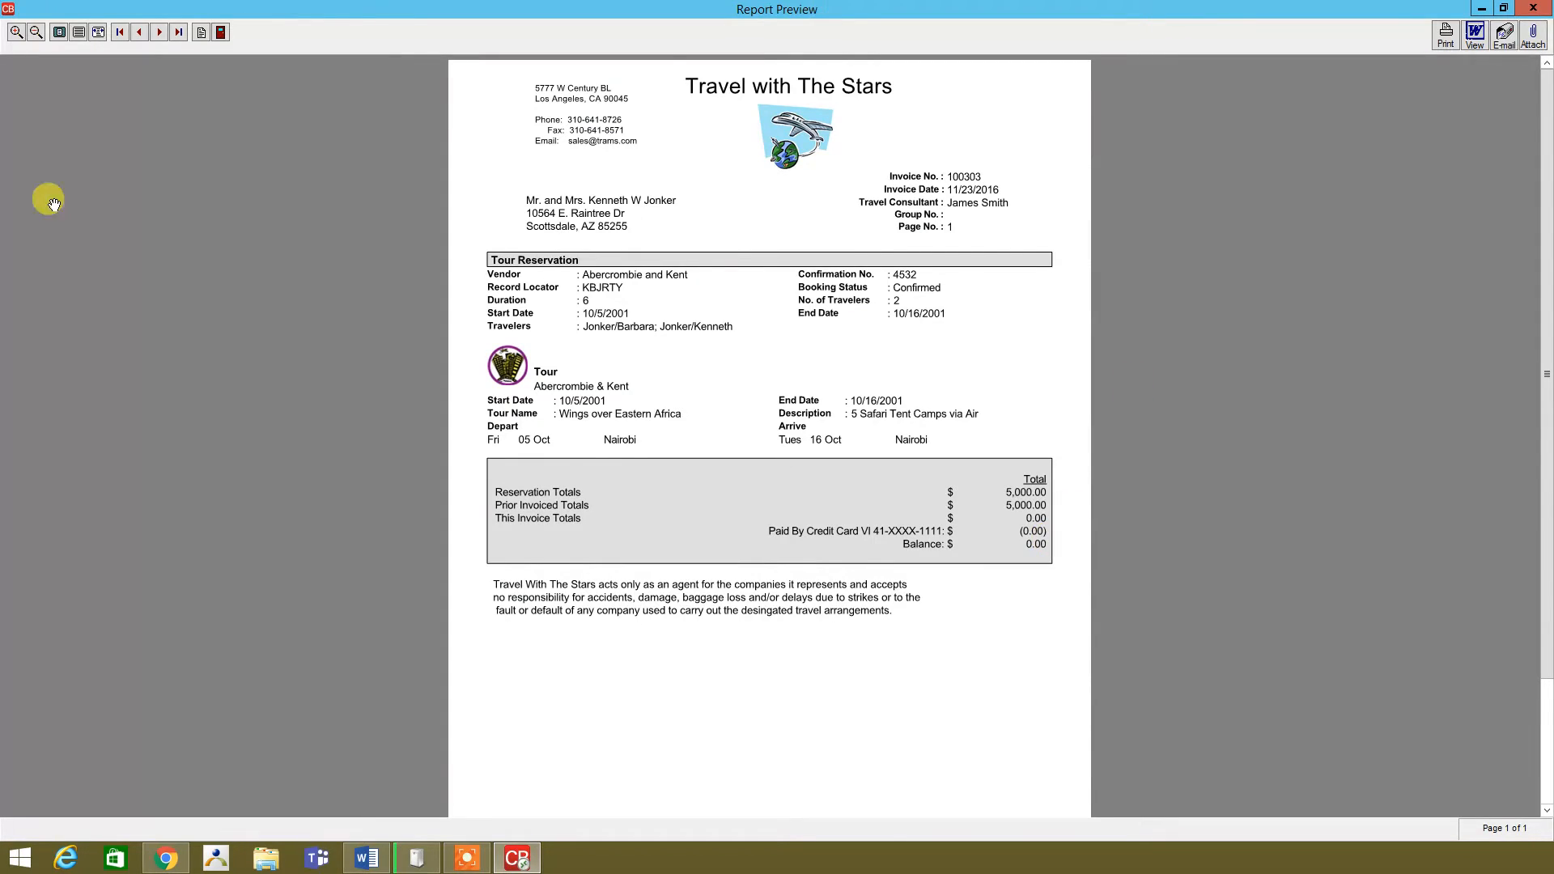
mouse_move(403, 354)
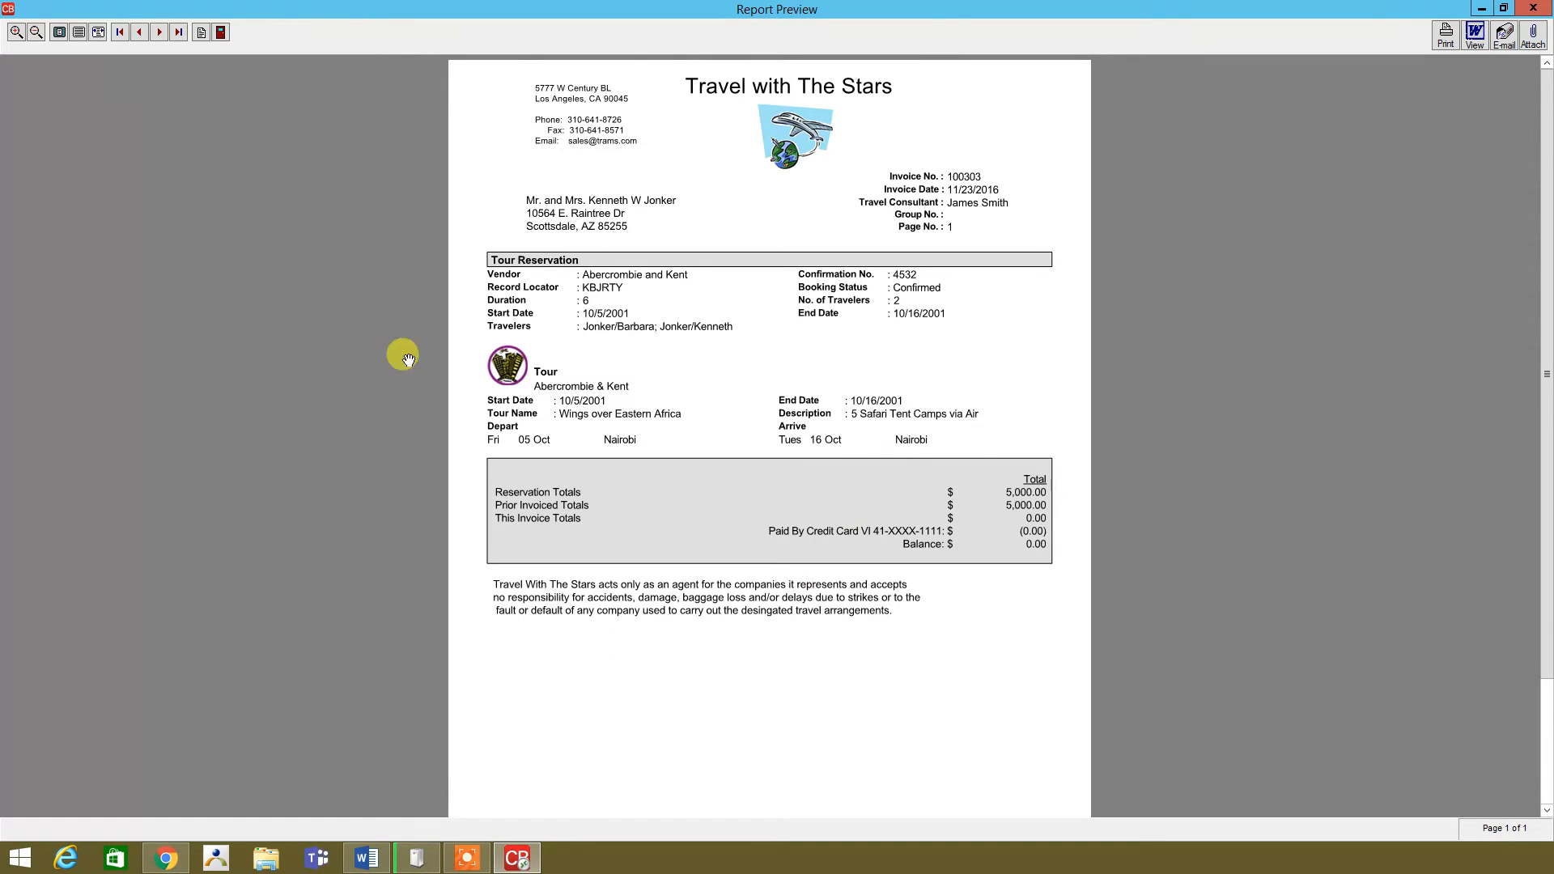
mouse_move(1499, 84)
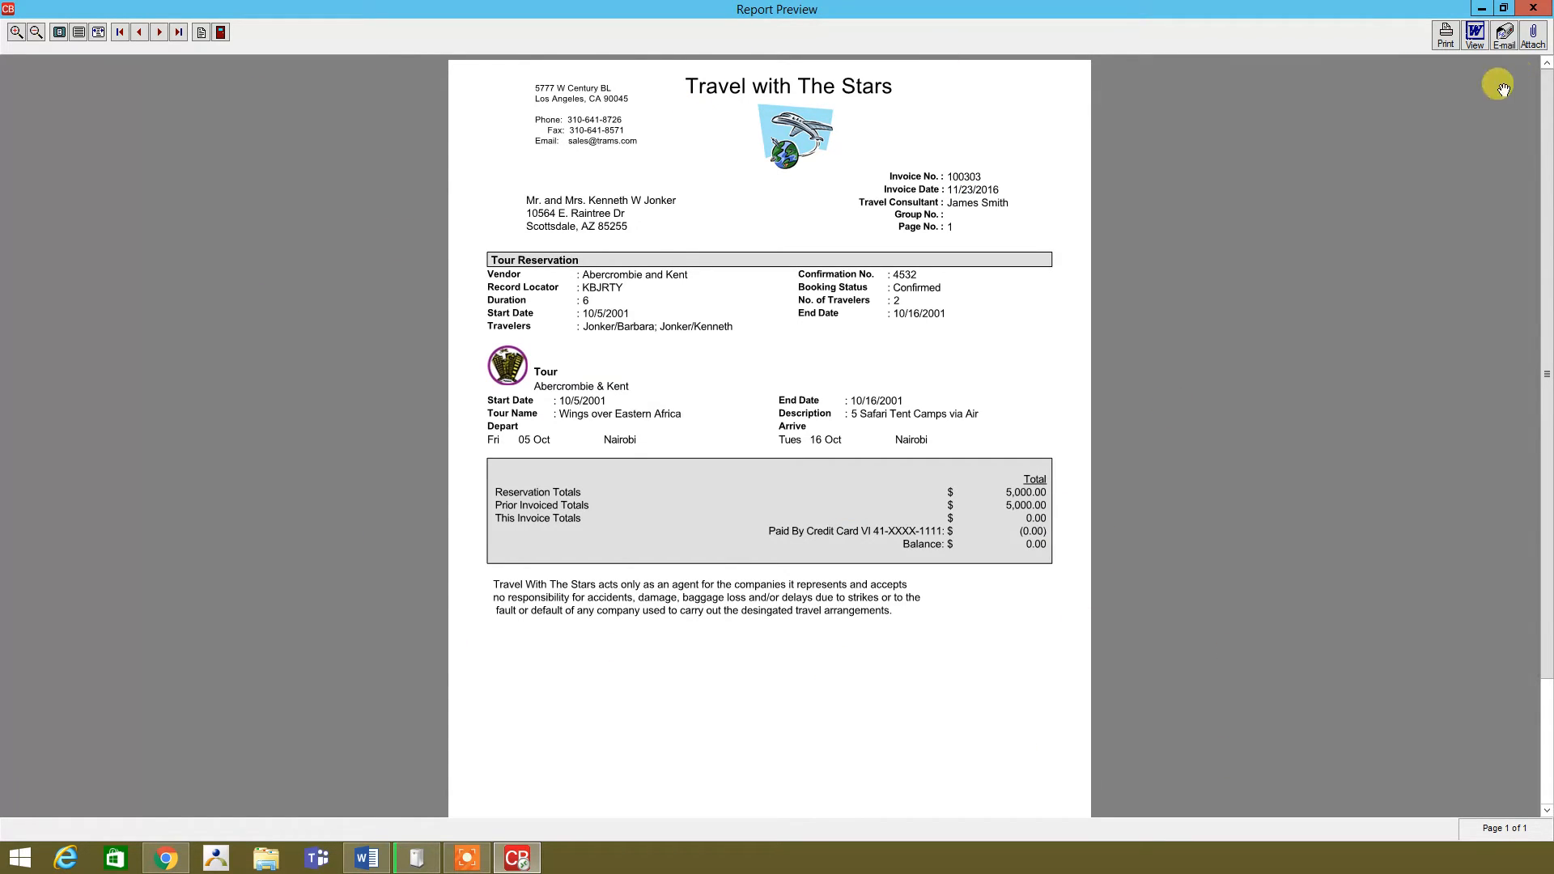
Close the invoice 100303 preview and return to Profile Manager
left_click(1543, 6)
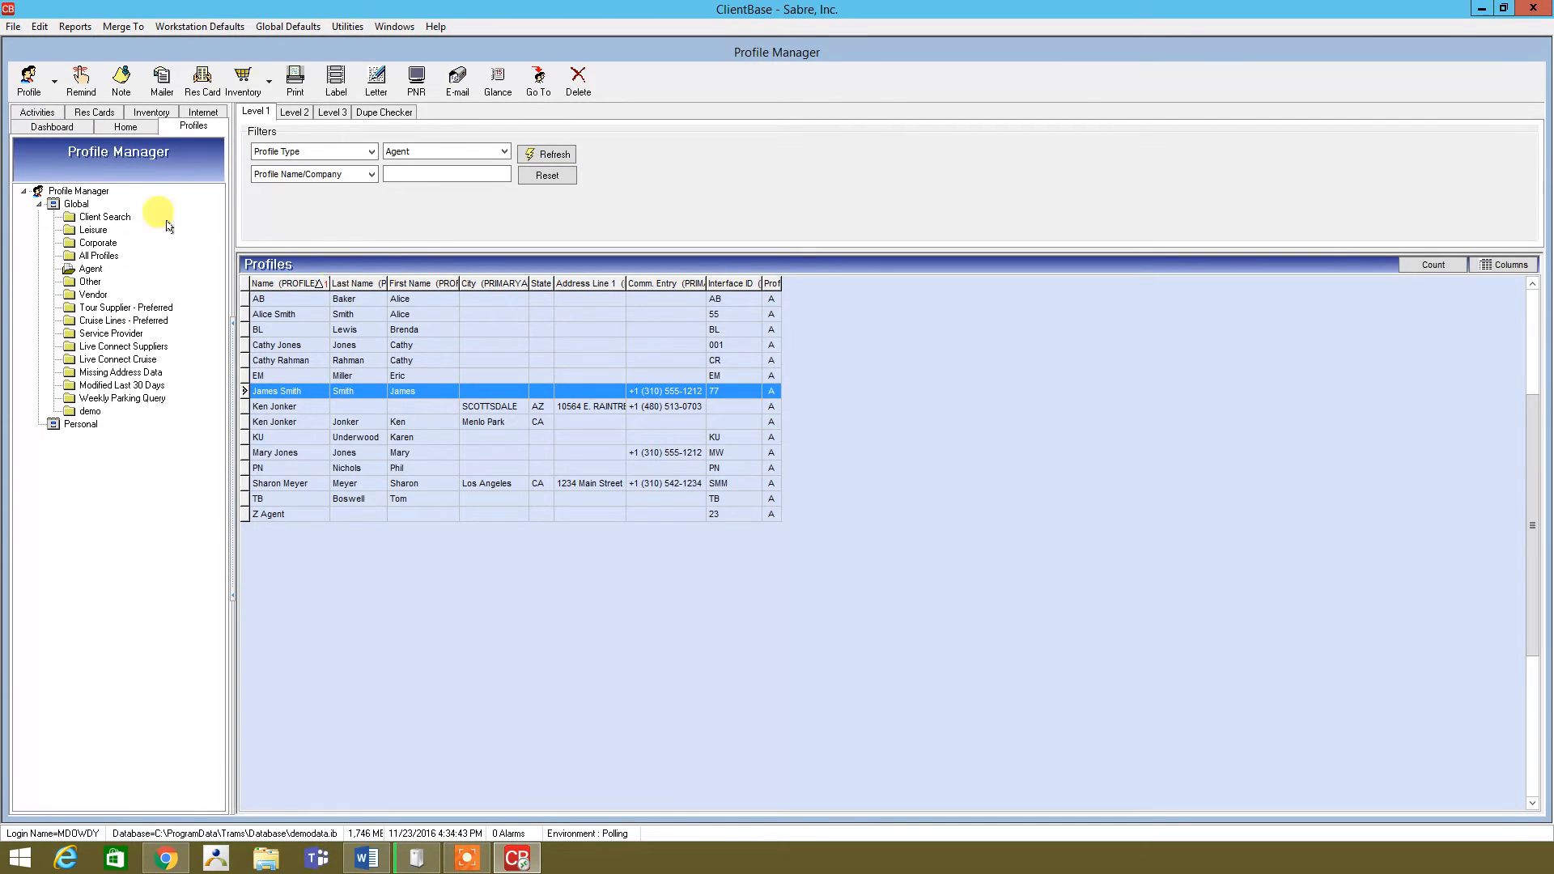
Load the TRAMS website in Internet Manager, accepting the security warning
left_click(52, 86)
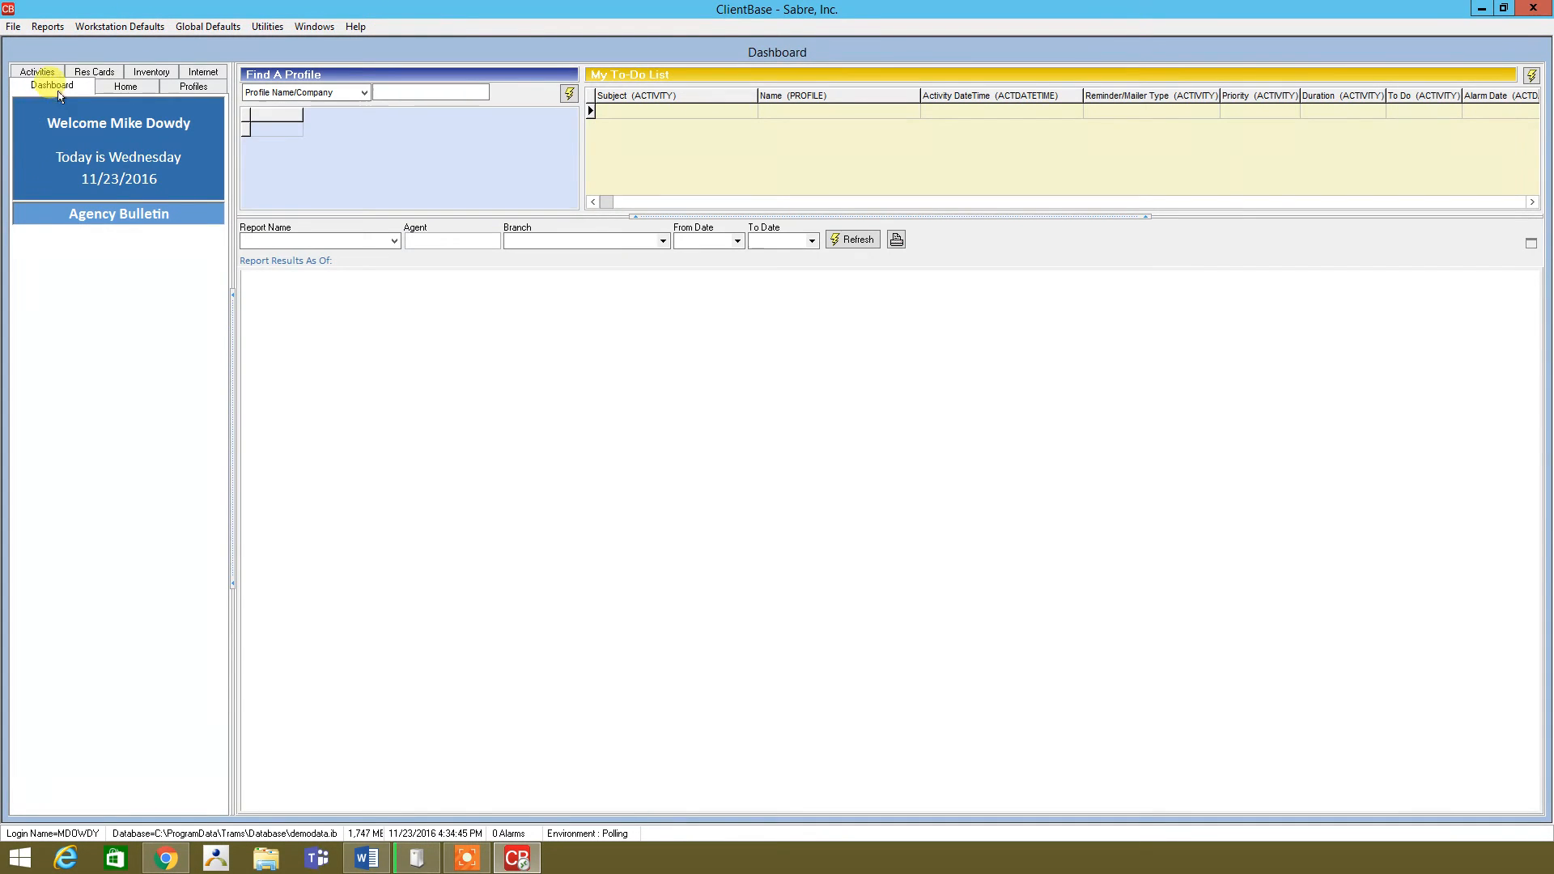
left_click(204, 71)
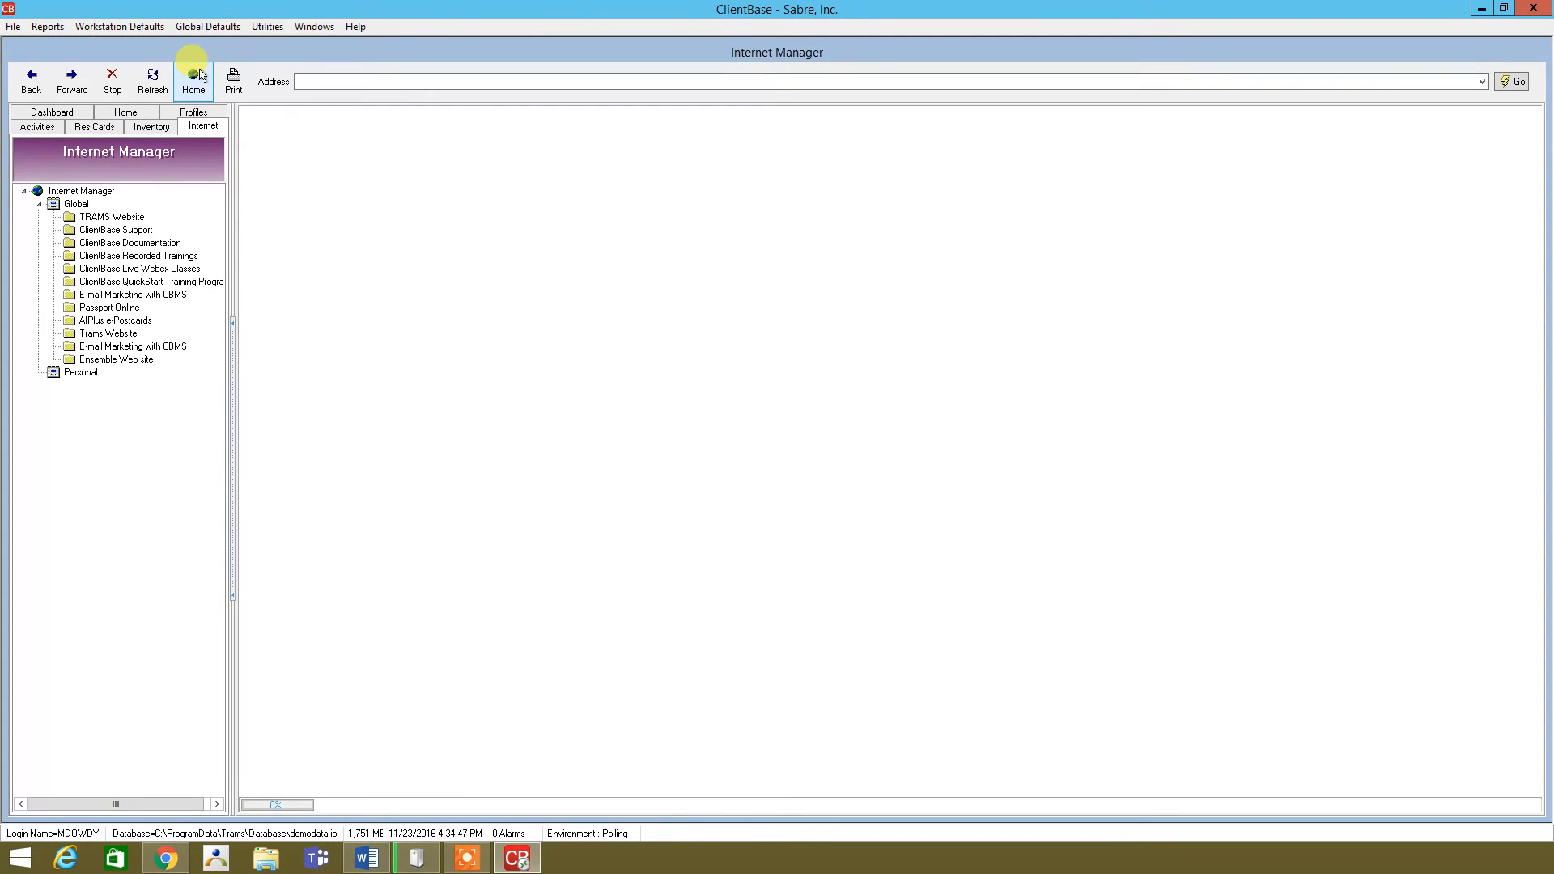
mouse_move(505, 324)
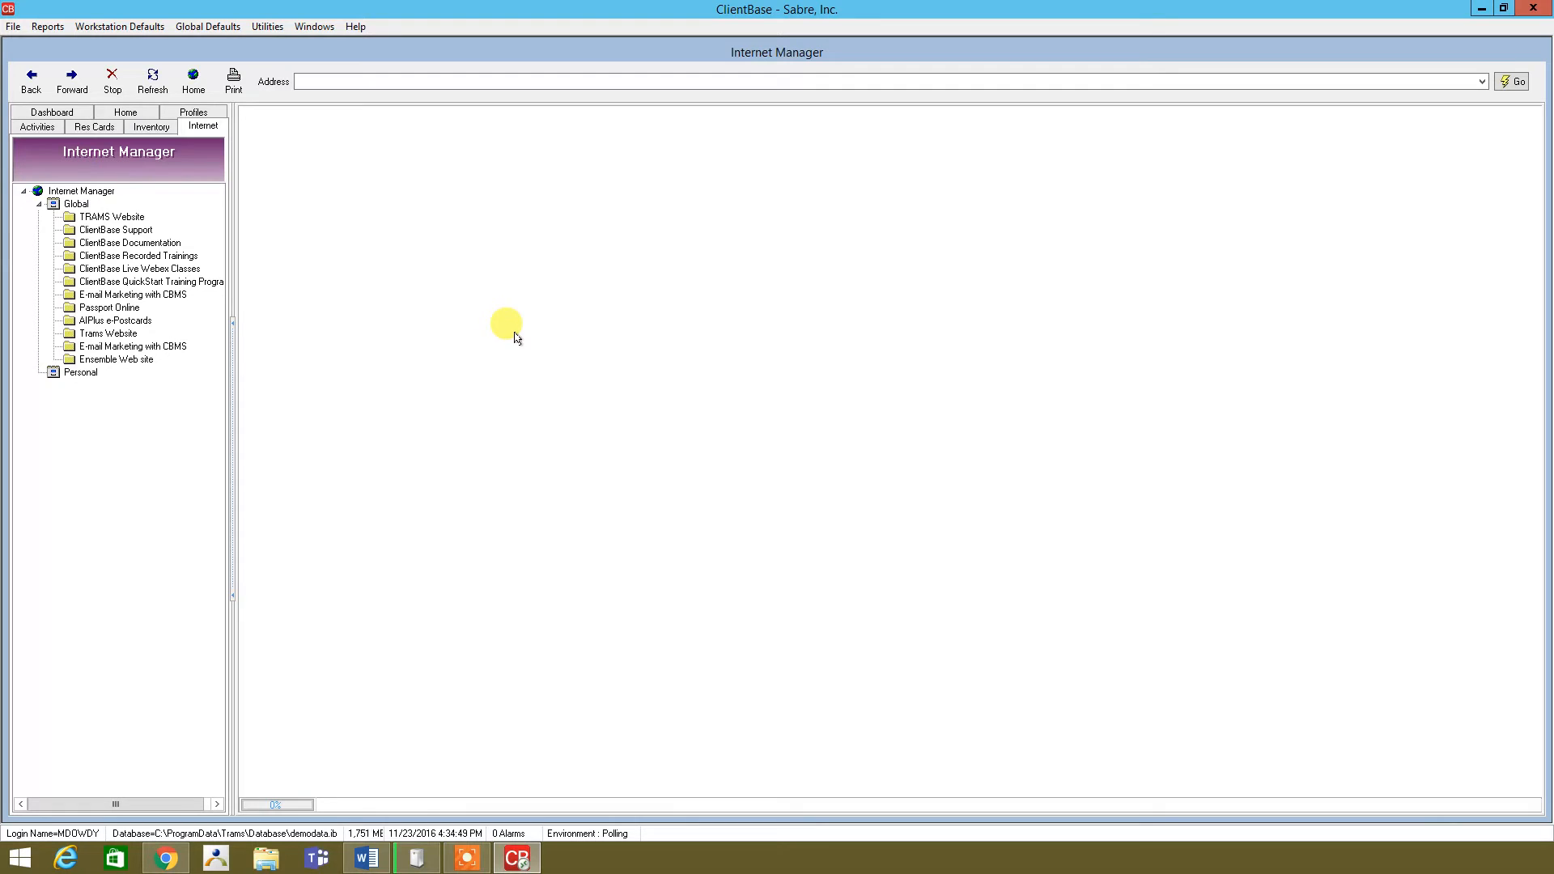
left_click(84, 210)
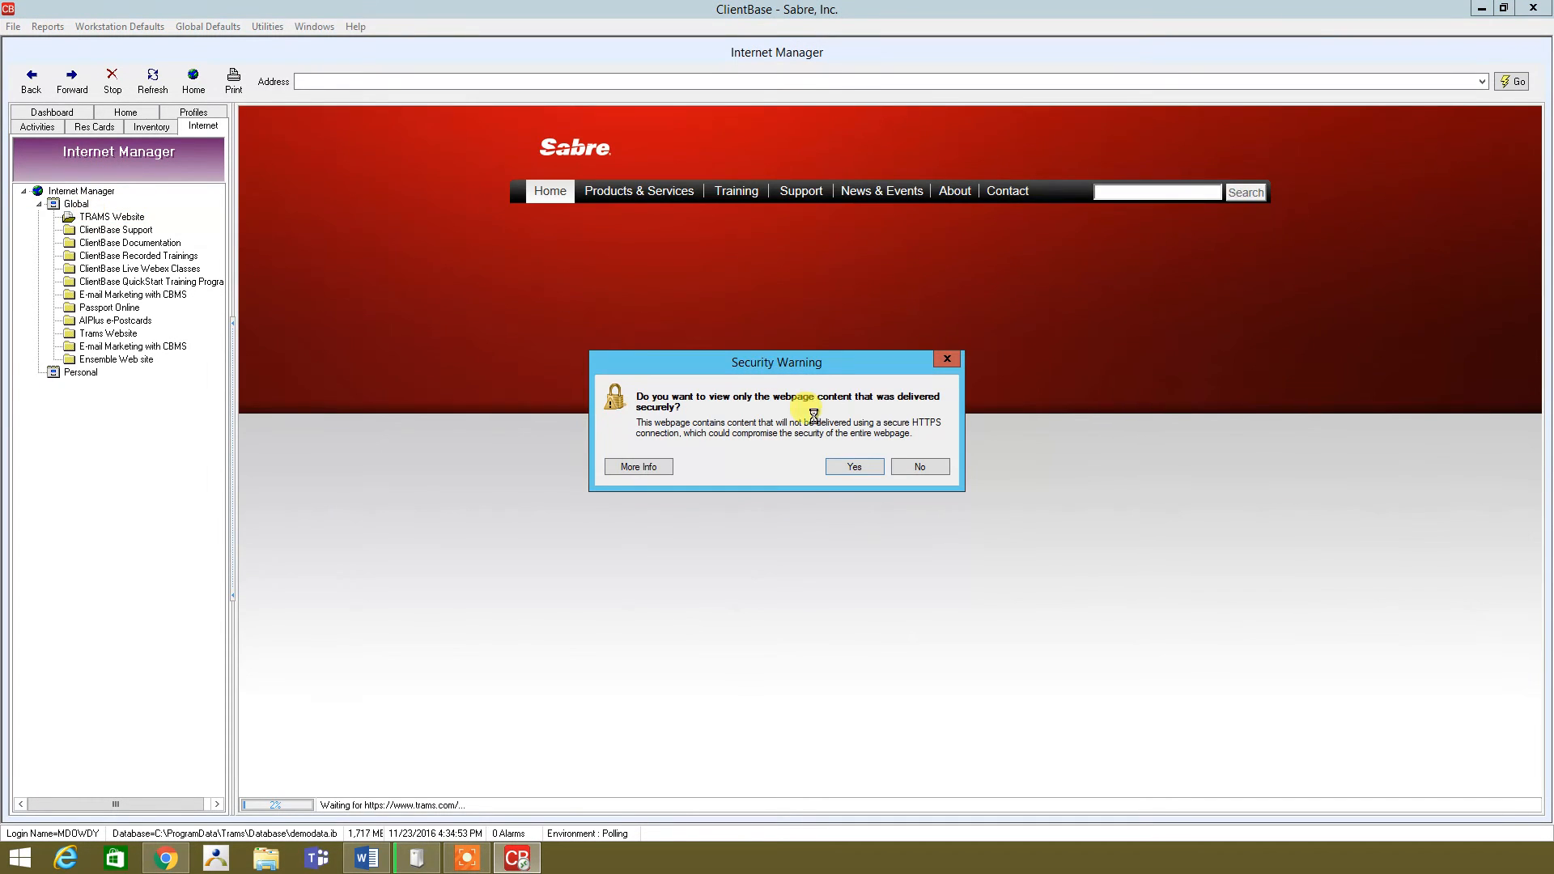
left_click(918, 467)
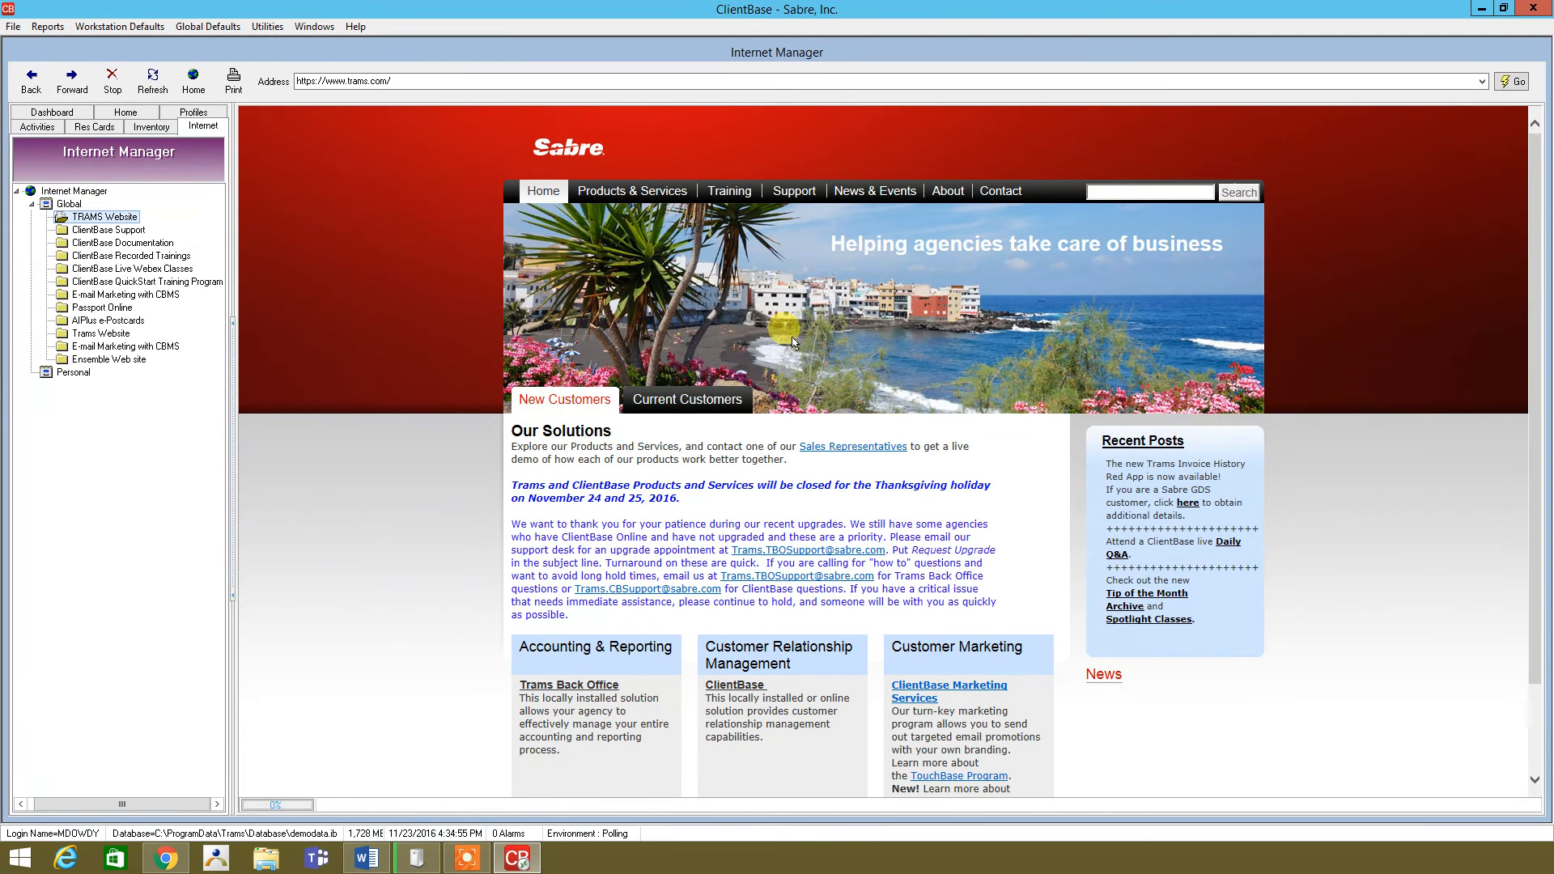
scroll("down", 3)
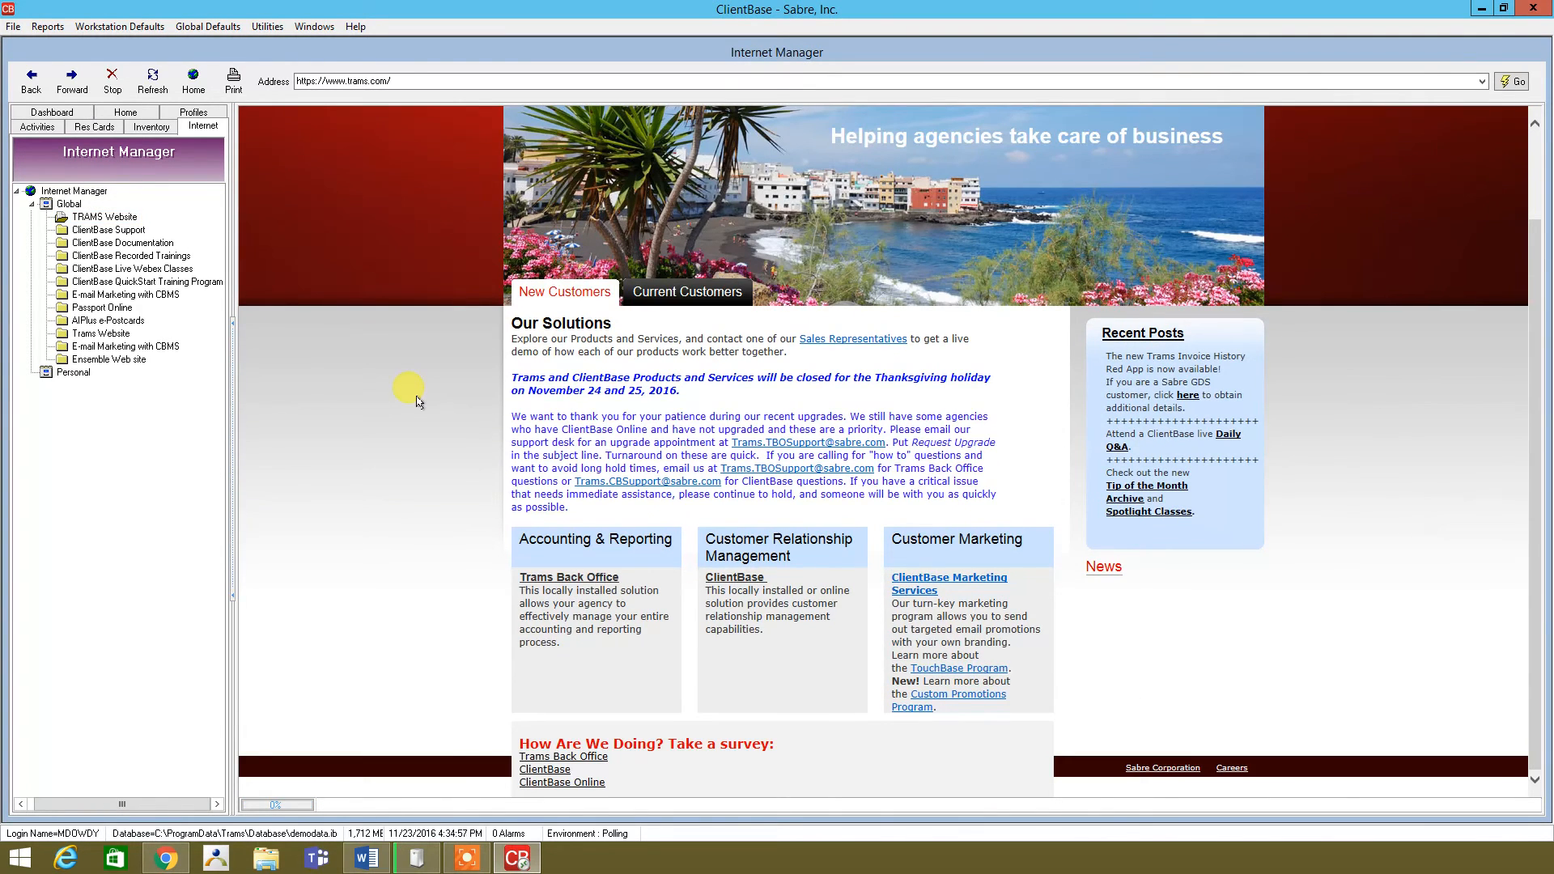